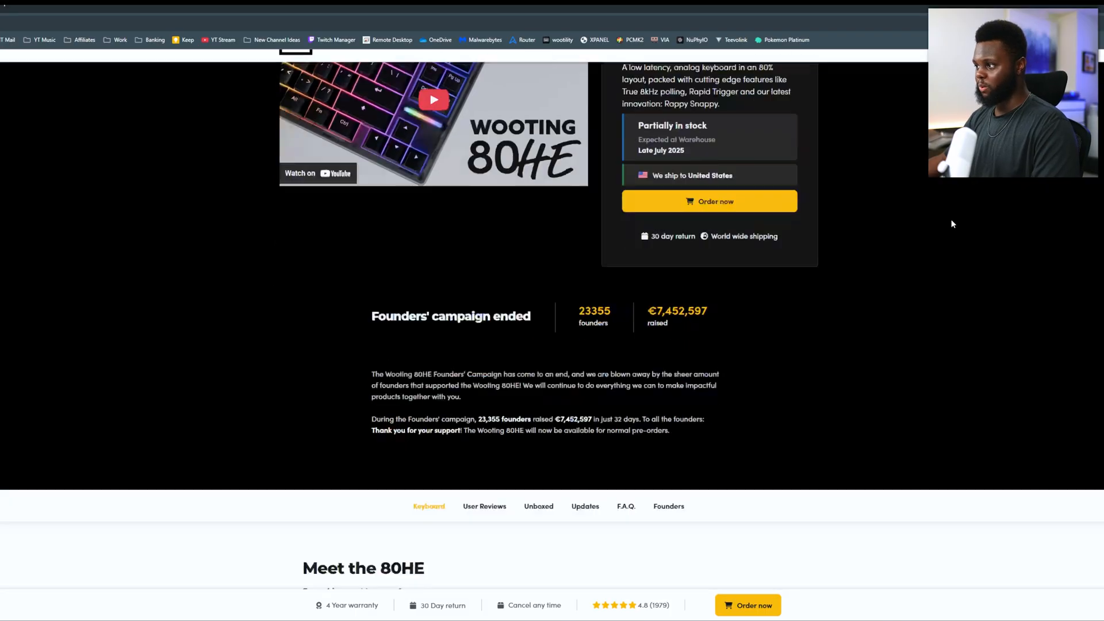
Step: Scroll down the 80HE product page past the features to the 'Choose your flavour' section
{"action": "scroll", "scroll_direction": "down", "scroll_amount": 3}
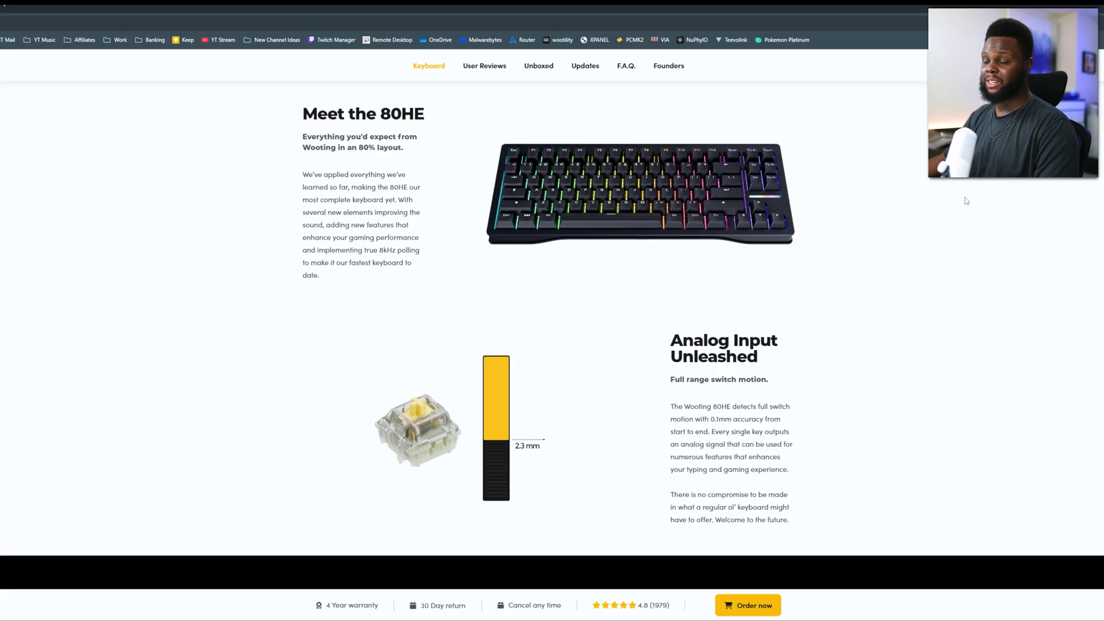
{"action": "scroll", "scroll_direction": "down", "scroll_amount": 3}
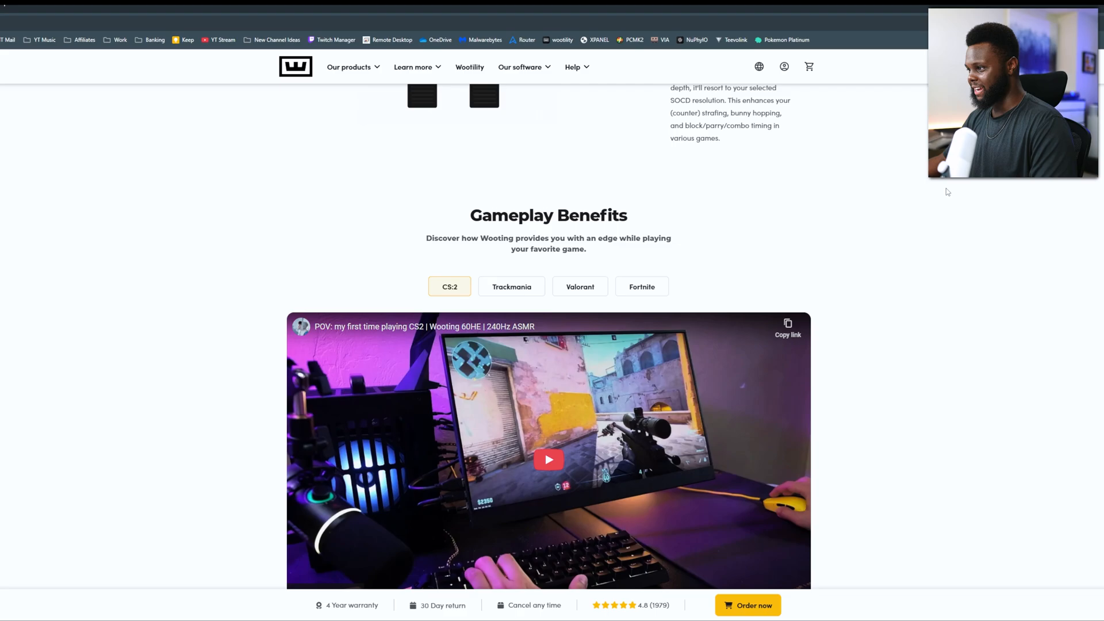
{"action": "mouse_move", "coordinate": [942, 190]}
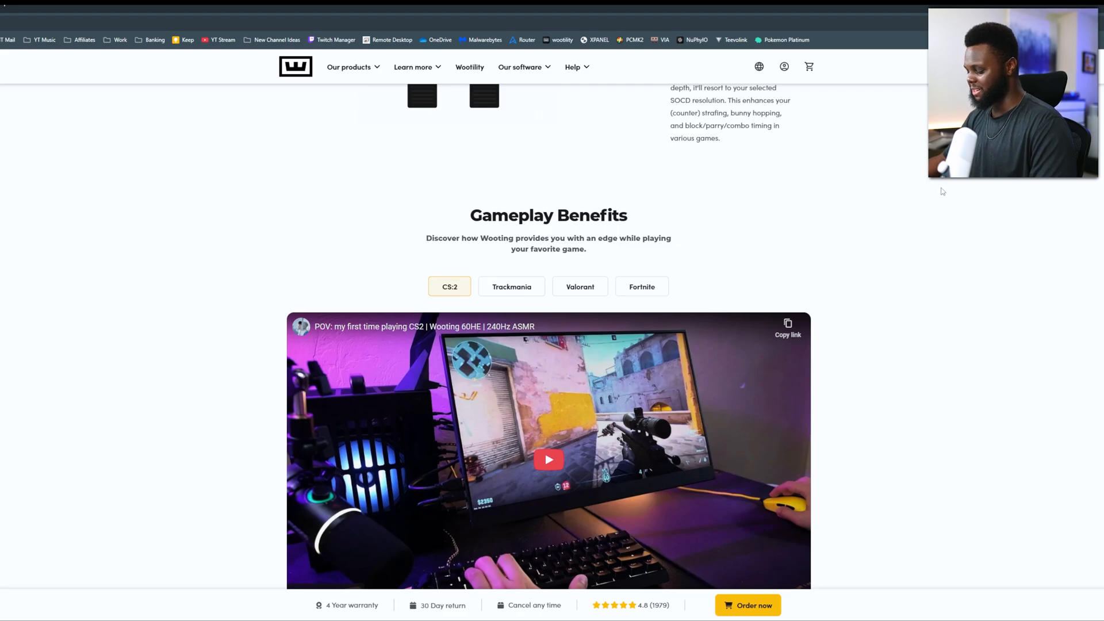
{"action": "scroll", "scroll_direction": "down", "scroll_amount": 3}
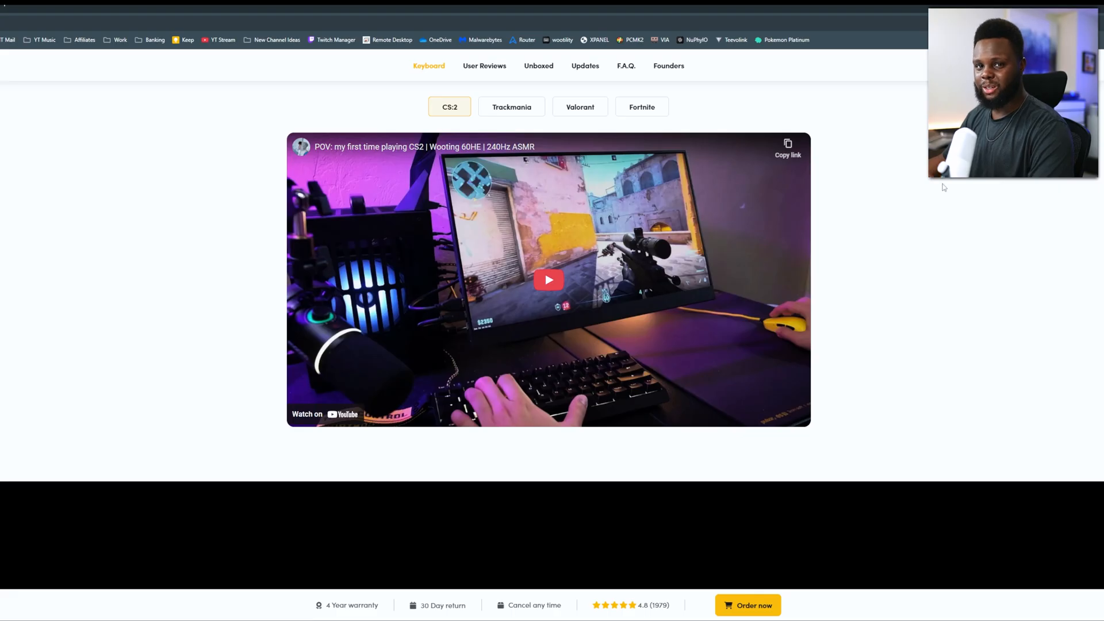
{"action": "scroll", "scroll_direction": "down", "scroll_amount": 3}
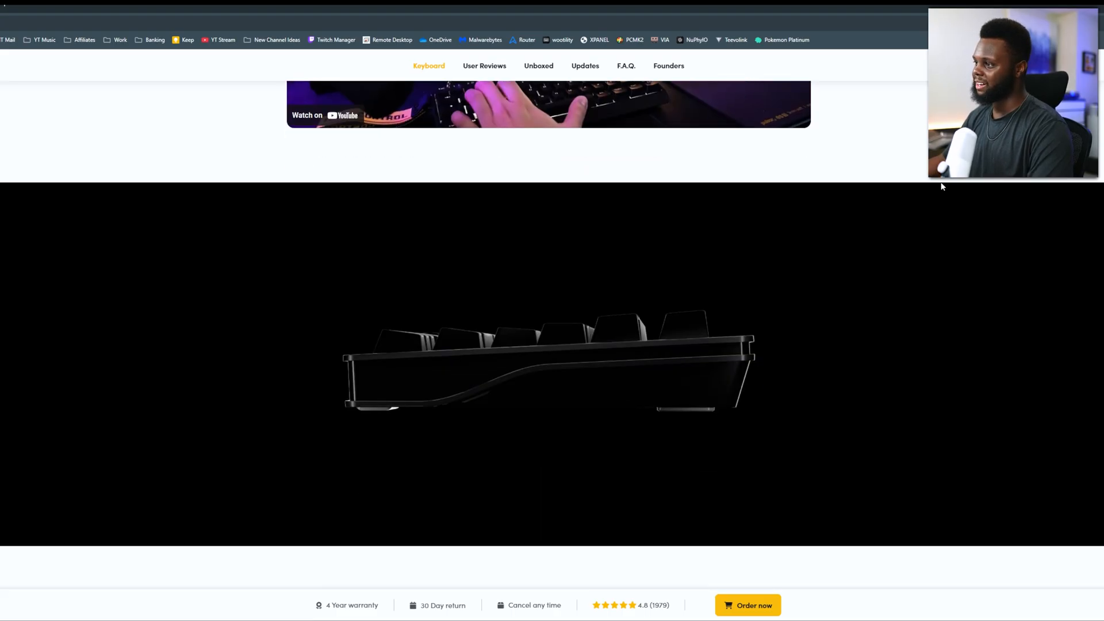
{"action": "scroll", "scroll_direction": "down", "scroll_amount": 3}
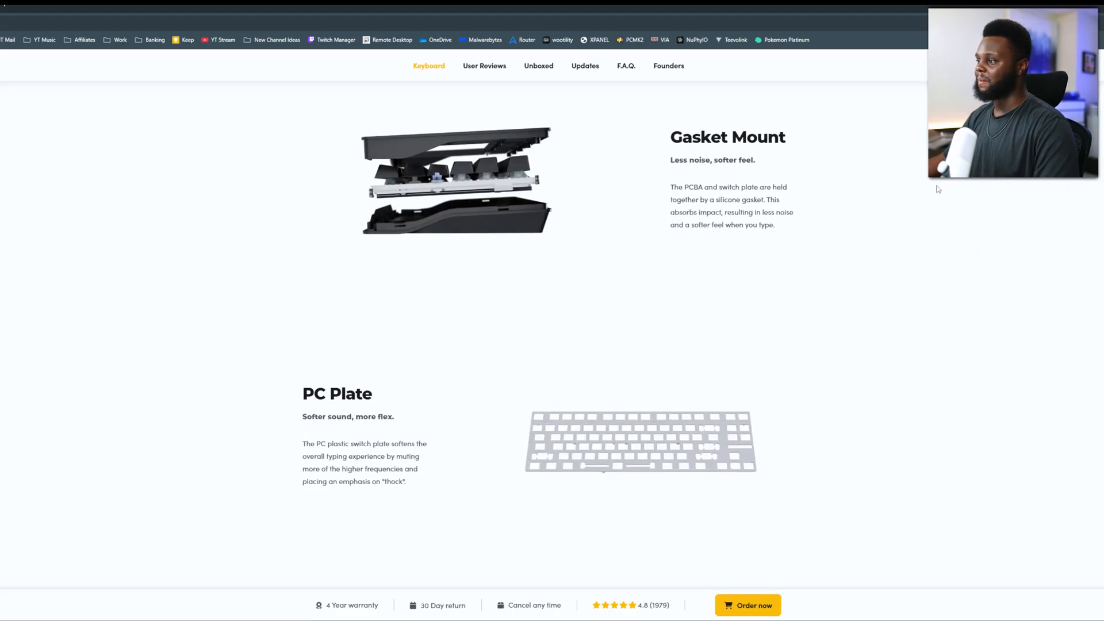
{"action": "scroll", "scroll_direction": "down", "scroll_amount": 3}
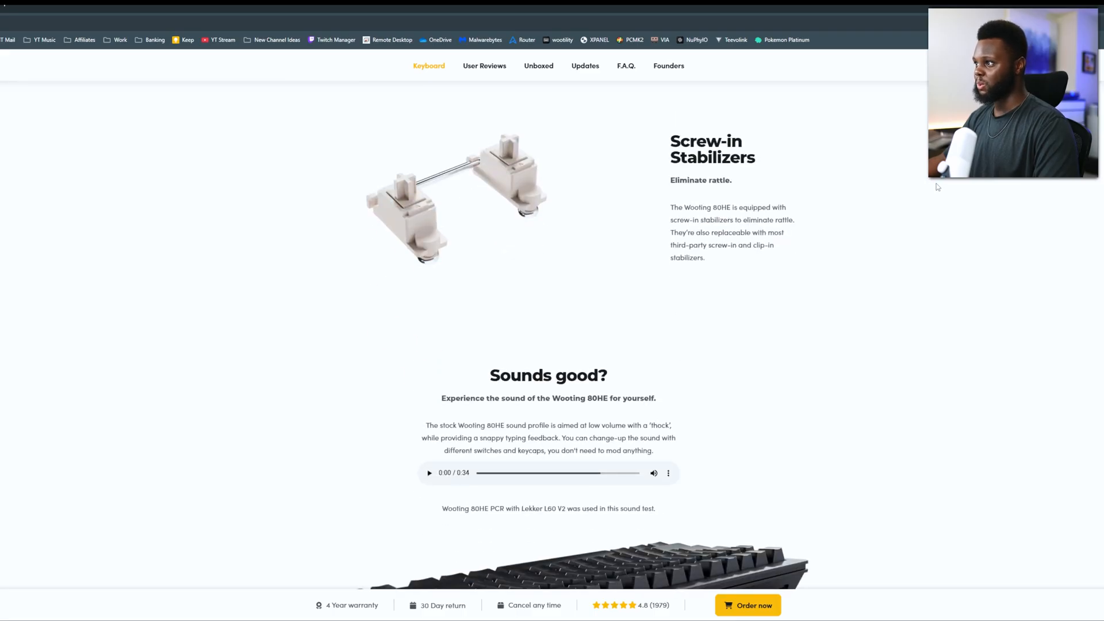
{"action": "scroll", "scroll_direction": "down", "scroll_amount": 3}
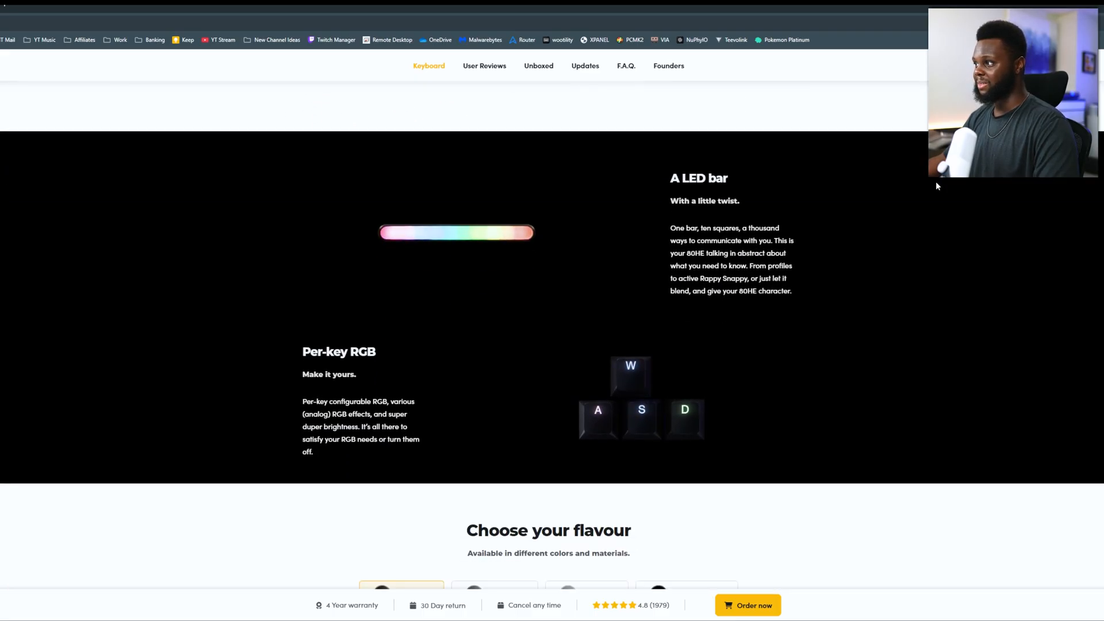
{"action": "scroll", "scroll_direction": "down", "scroll_amount": 3}
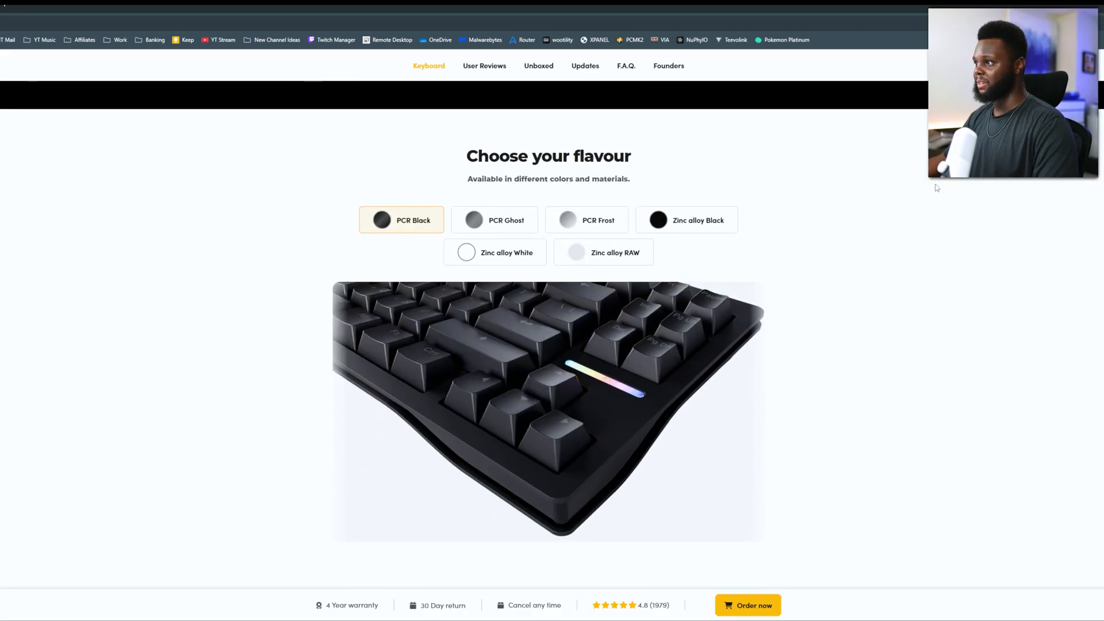
{"action": "mouse_move", "coordinate": [497, 227]}
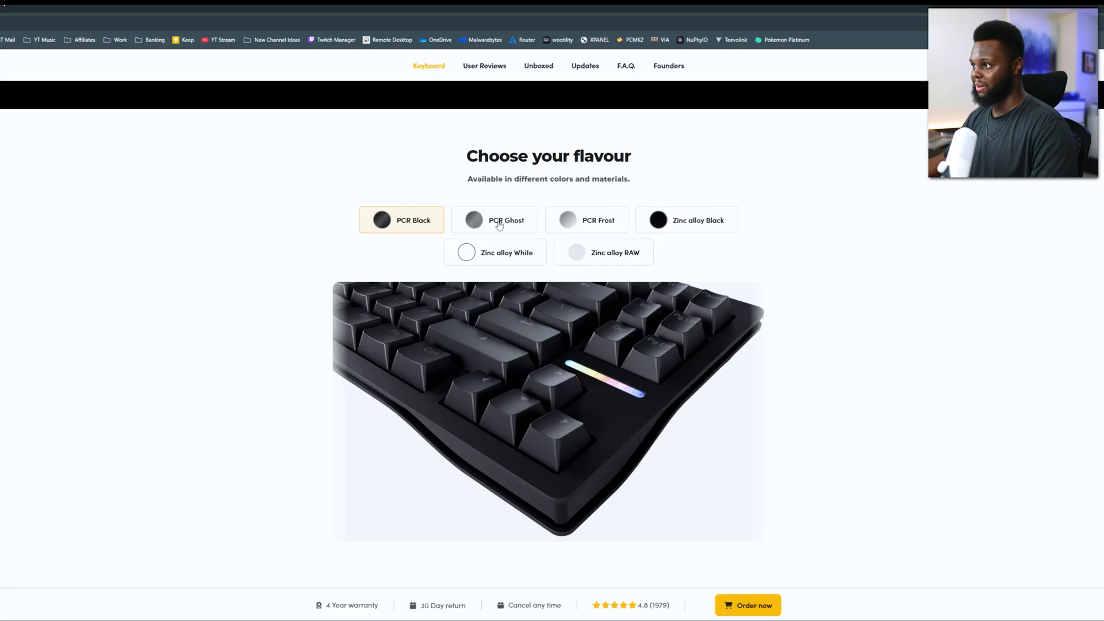
{"action": "mouse_move", "coordinate": [488, 229]}
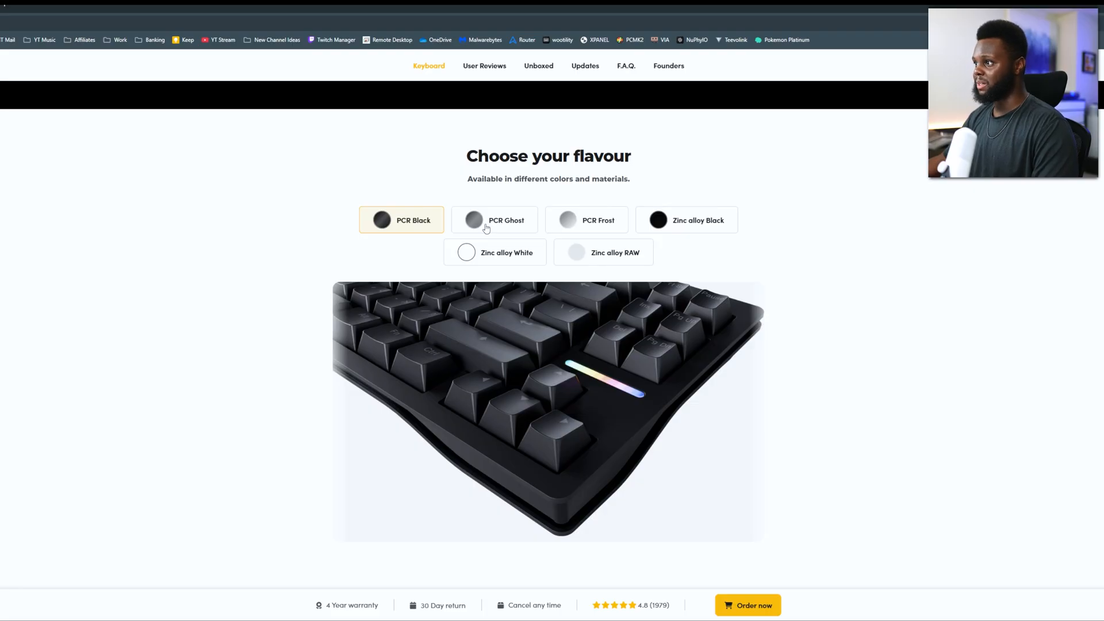
Step: Preview the 80HE in PCR Ghost, PCR Frost and Zinc alloy Black finishes, returning to PCR Frost
{"action": "left_click", "coordinate": [495, 220]}
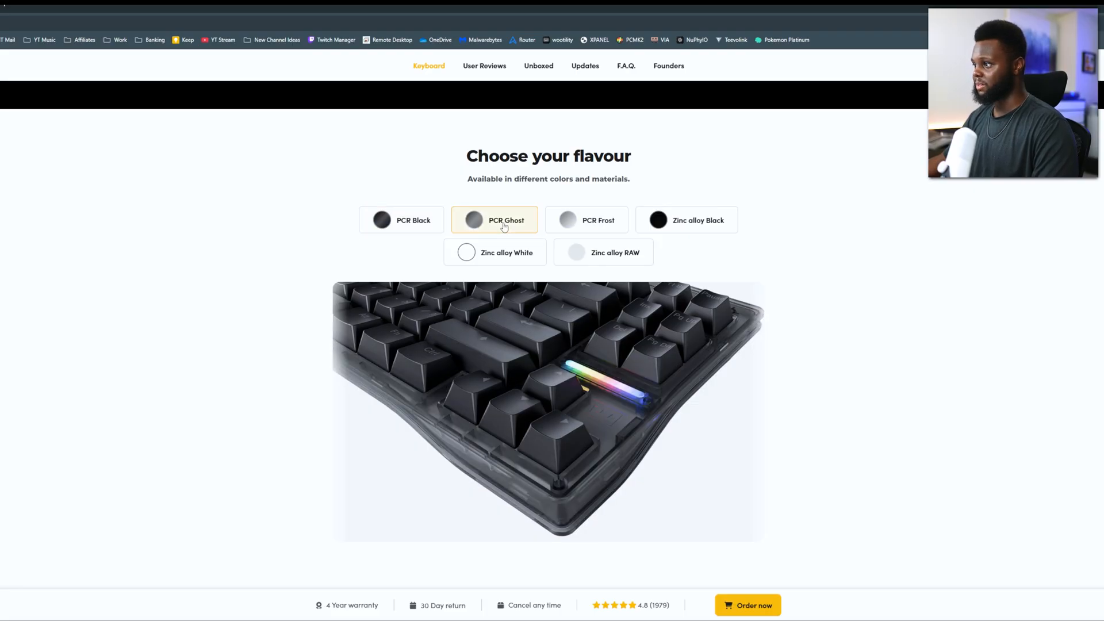
{"action": "left_click", "coordinate": [587, 219]}
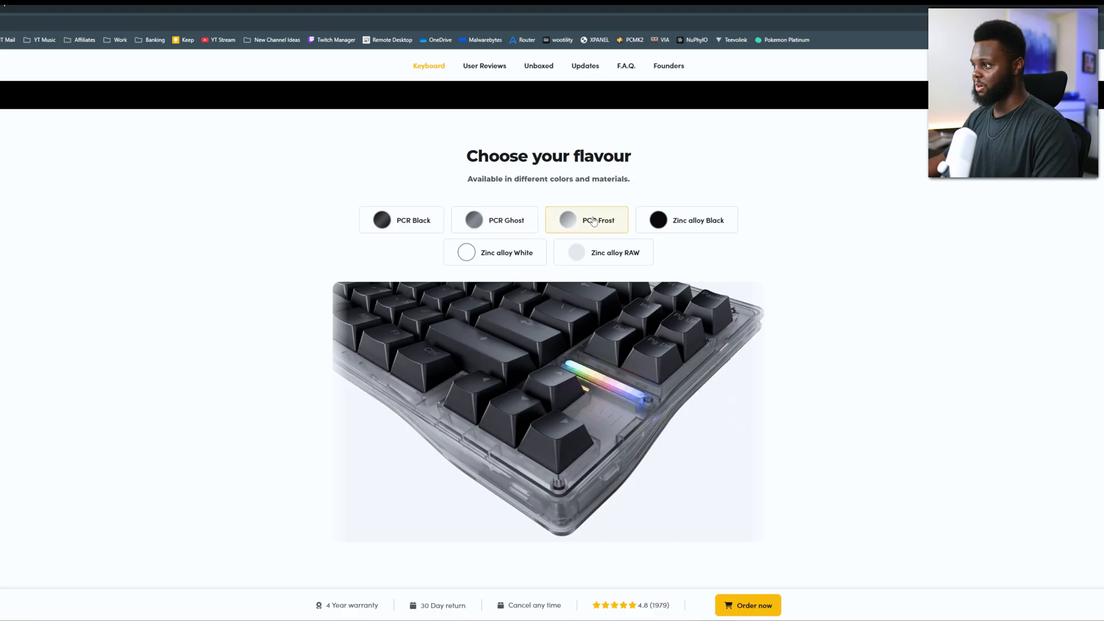
{"action": "left_click", "coordinate": [685, 220]}
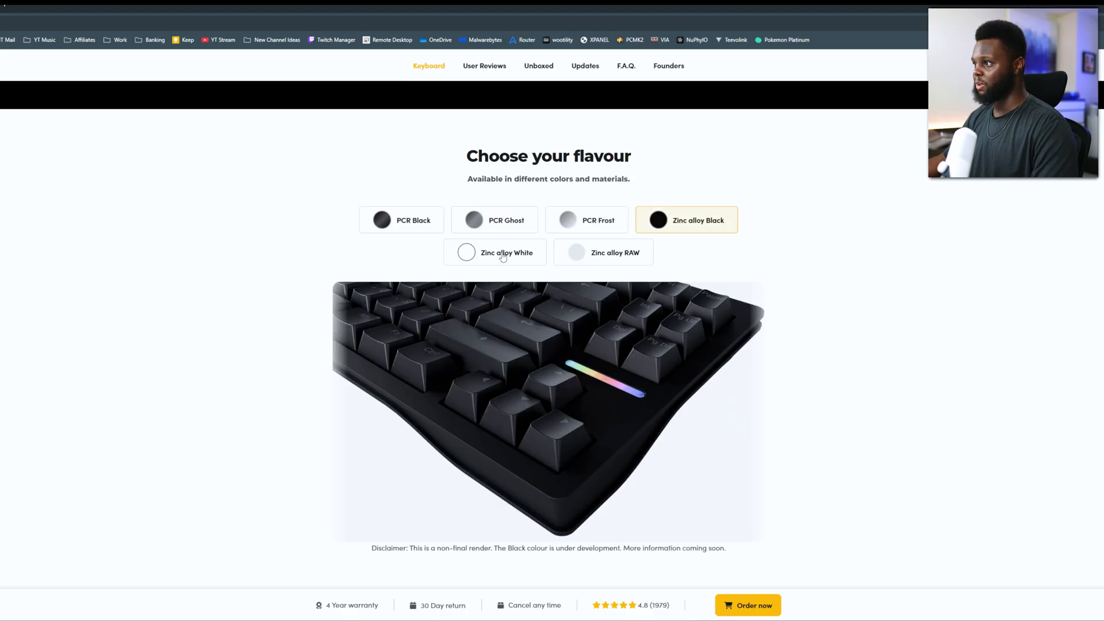
{"action": "left_click", "coordinate": [587, 220]}
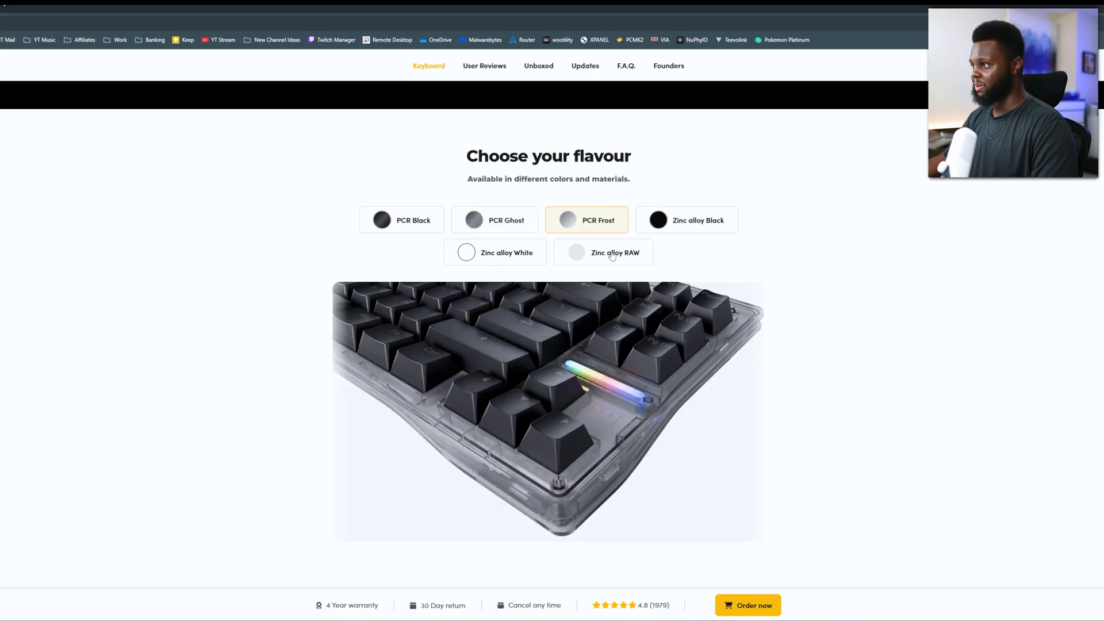
Step: Preview Zinc alloy White and RAW cases, settling on the Zinc alloy White render
{"action": "left_click", "coordinate": [494, 252]}
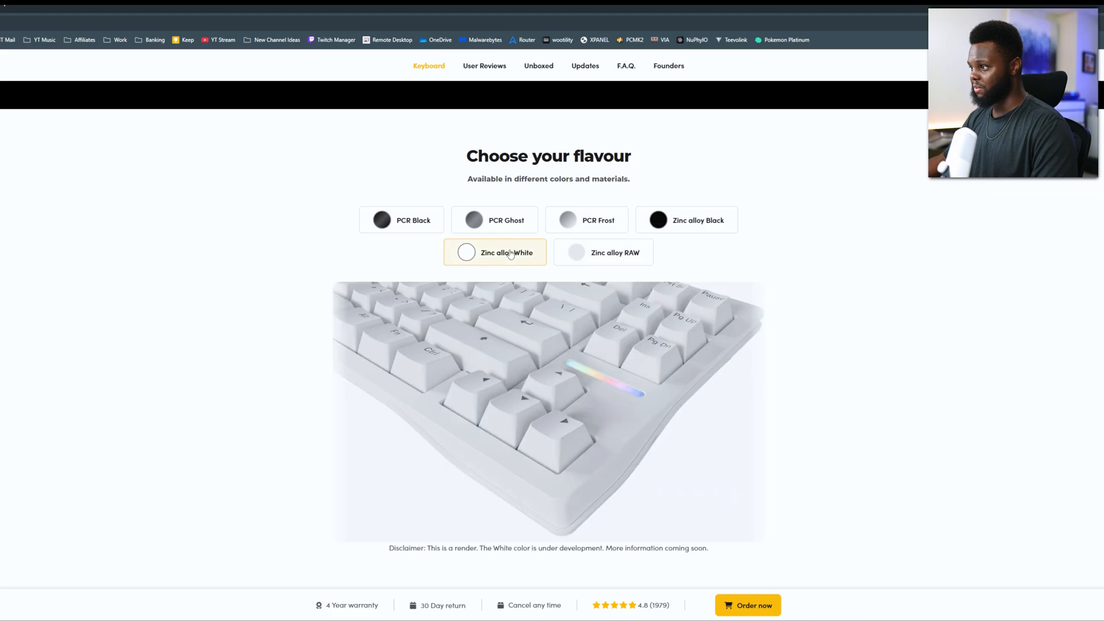
{"action": "left_click", "coordinate": [602, 252]}
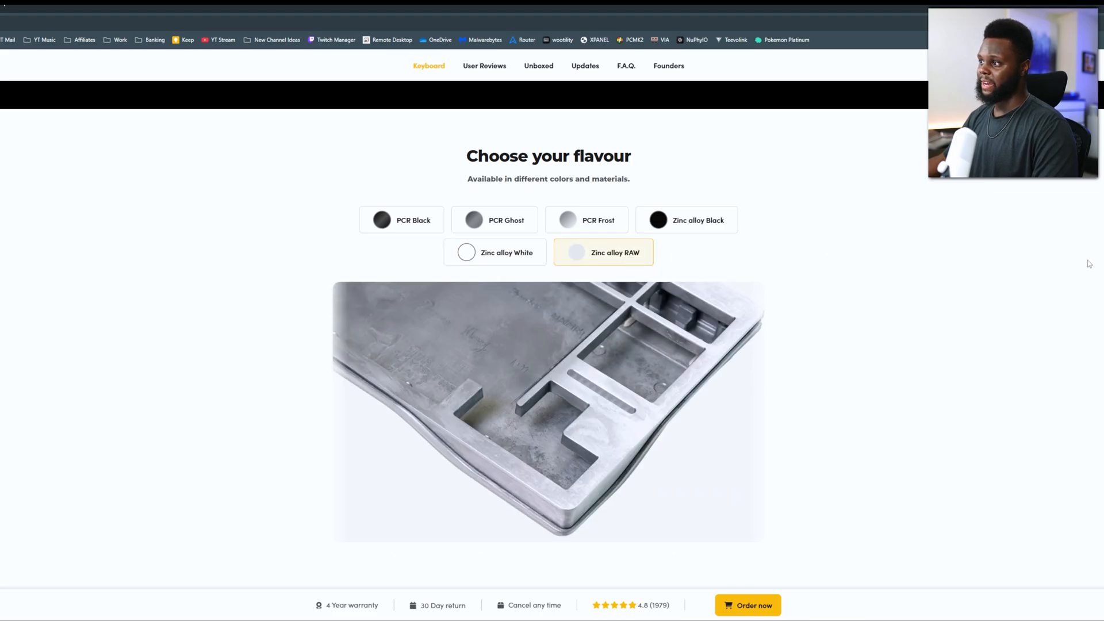
{"action": "left_click", "coordinate": [495, 252]}
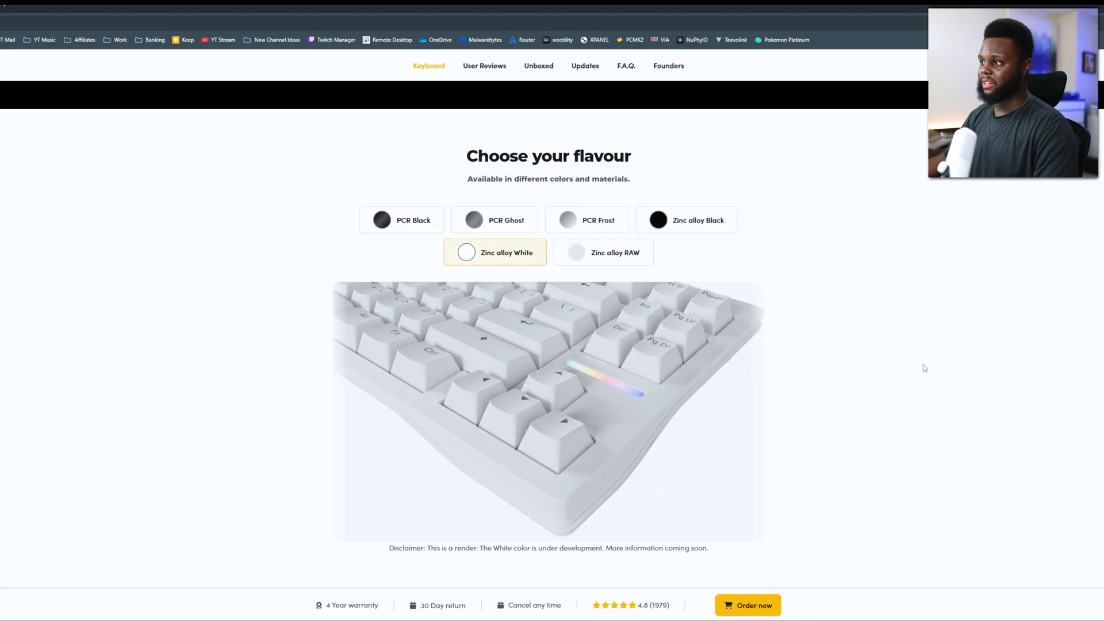
{"action": "mouse_move", "coordinate": [819, 413]}
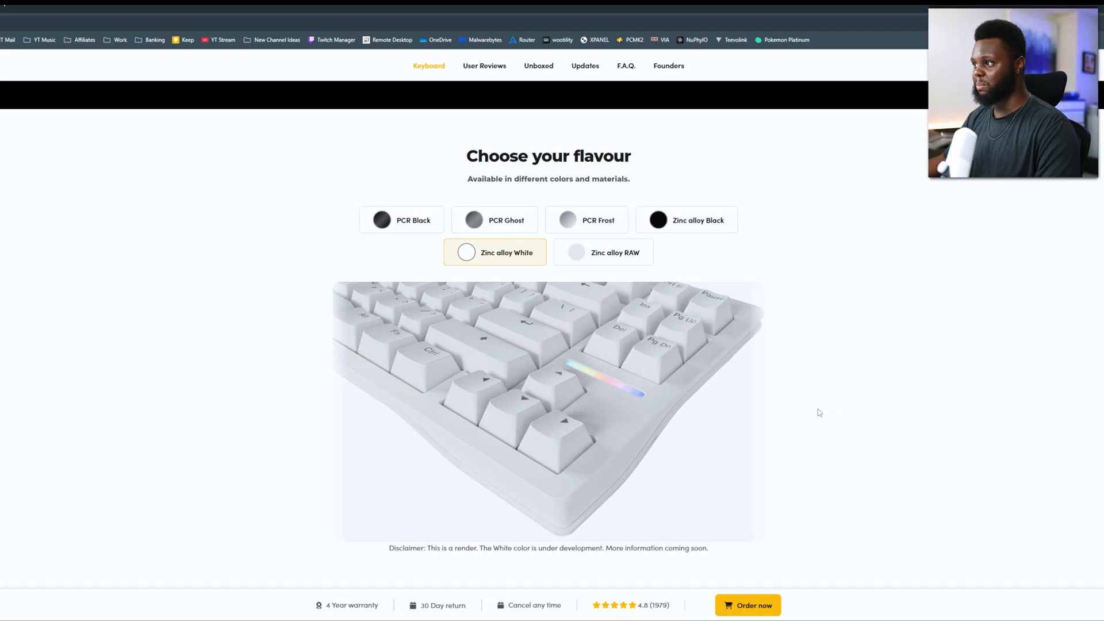
{"action": "mouse_move", "coordinate": [830, 394]}
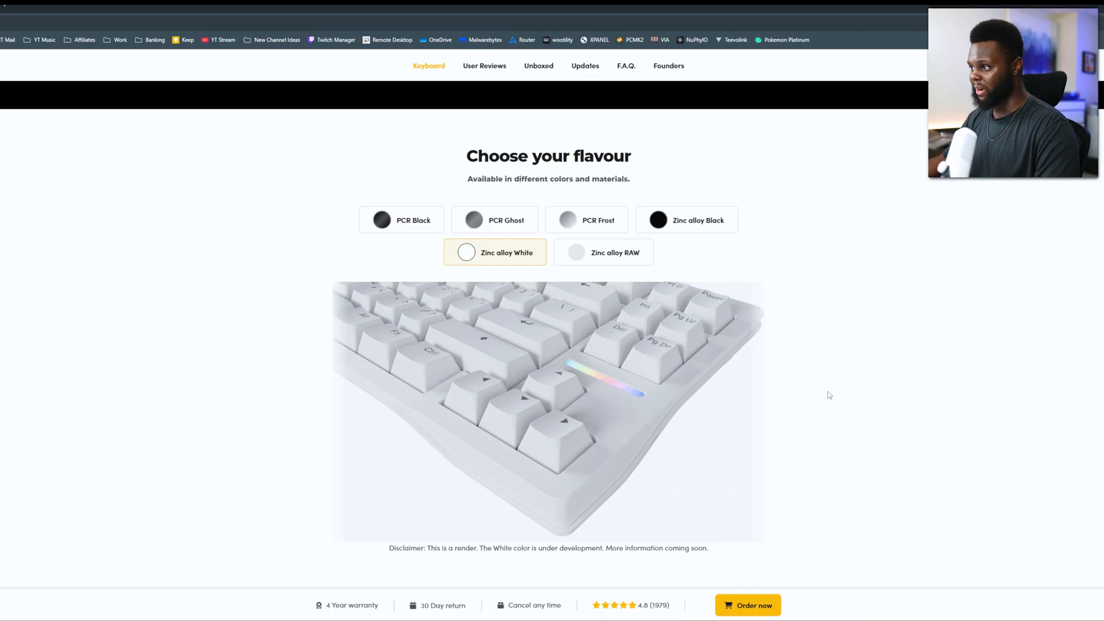
{"action": "scroll", "scroll_direction": "down", "scroll_amount": 3}
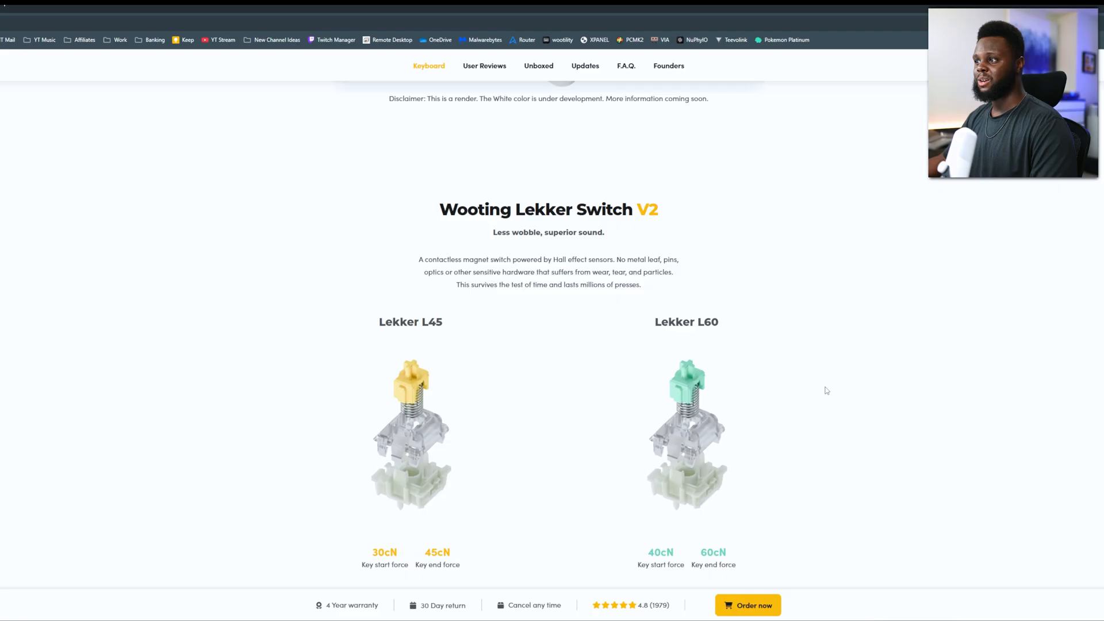
Step: Scroll to the Lekker Switch V2 section showing the L45 and L60 specs
{"action": "scroll", "scroll_direction": "down", "scroll_amount": 3}
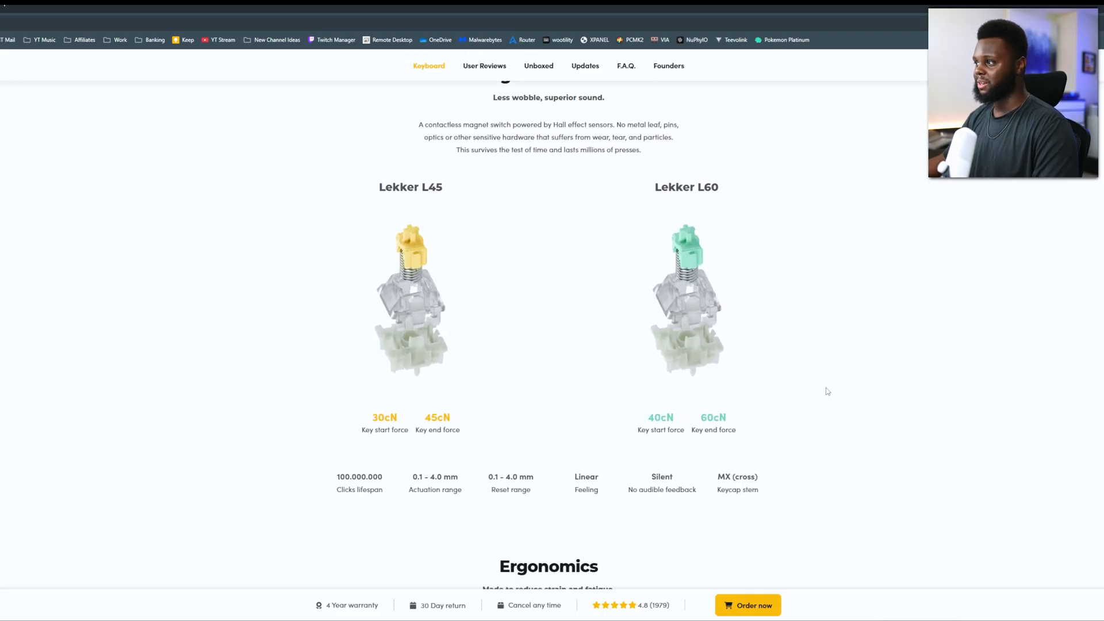
{"action": "scroll", "scroll_direction": "up", "scroll_amount": 3}
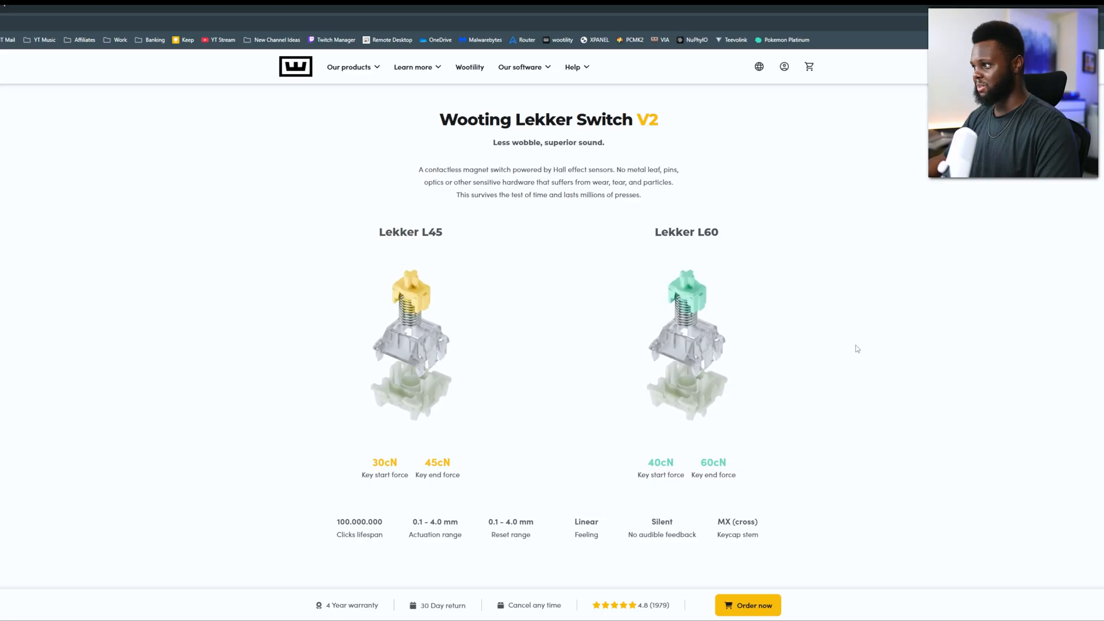
{"action": "scroll", "scroll_direction": "down", "scroll_amount": 3}
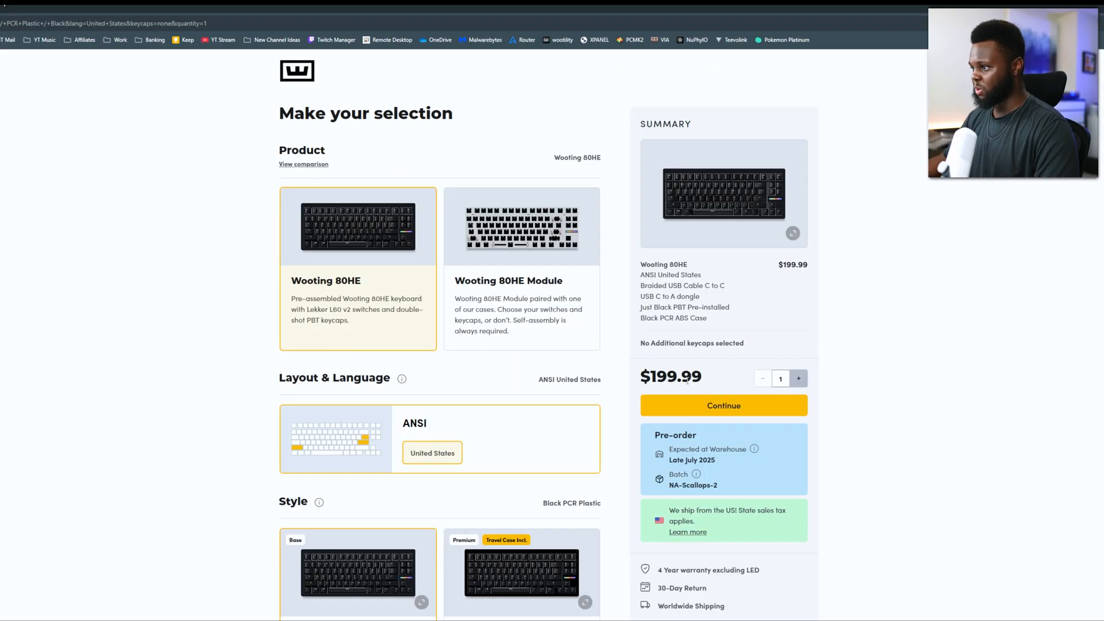
Step: Scroll down the 80HE order configuration page to the switch options
{"action": "scroll", "scroll_direction": "down", "scroll_amount": 3}
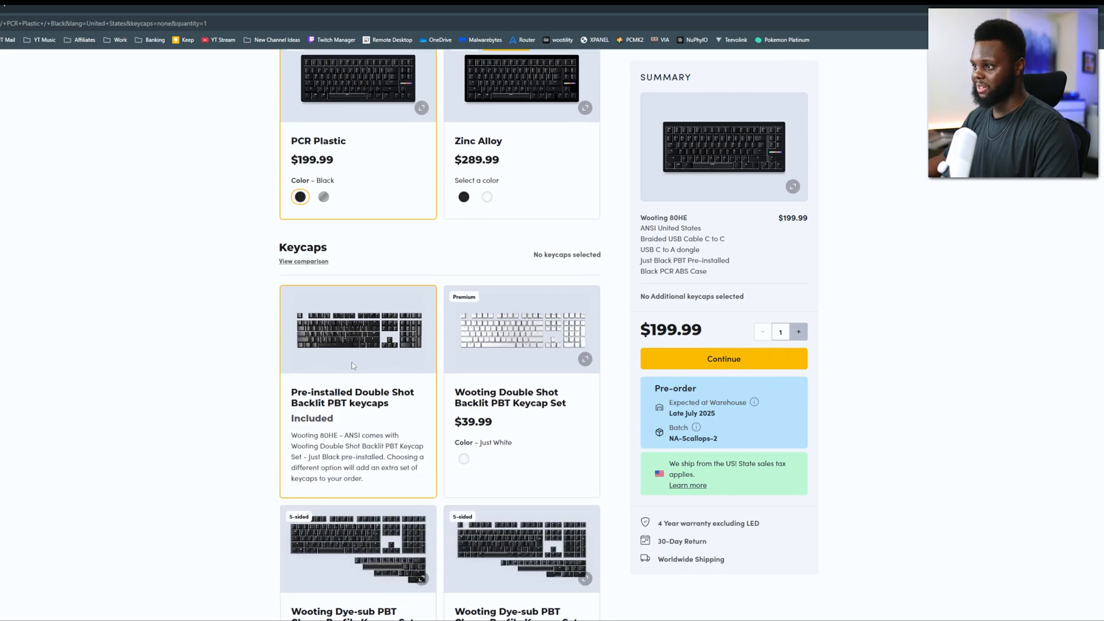
{"action": "scroll", "scroll_direction": "down", "scroll_amount": 3}
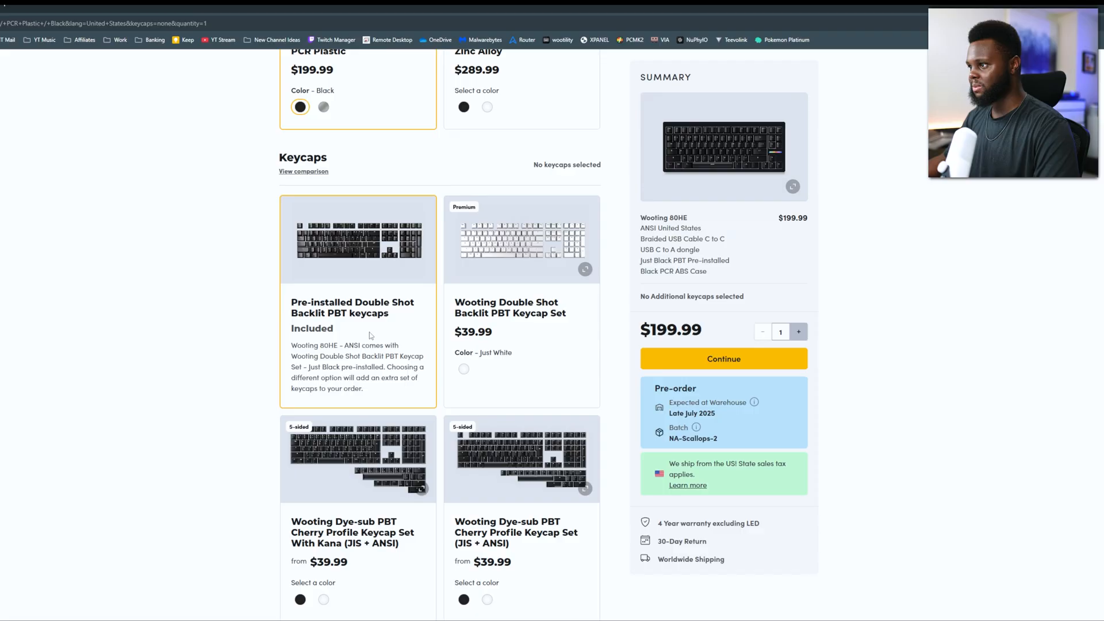
{"action": "scroll", "scroll_direction": "down", "scroll_amount": 3}
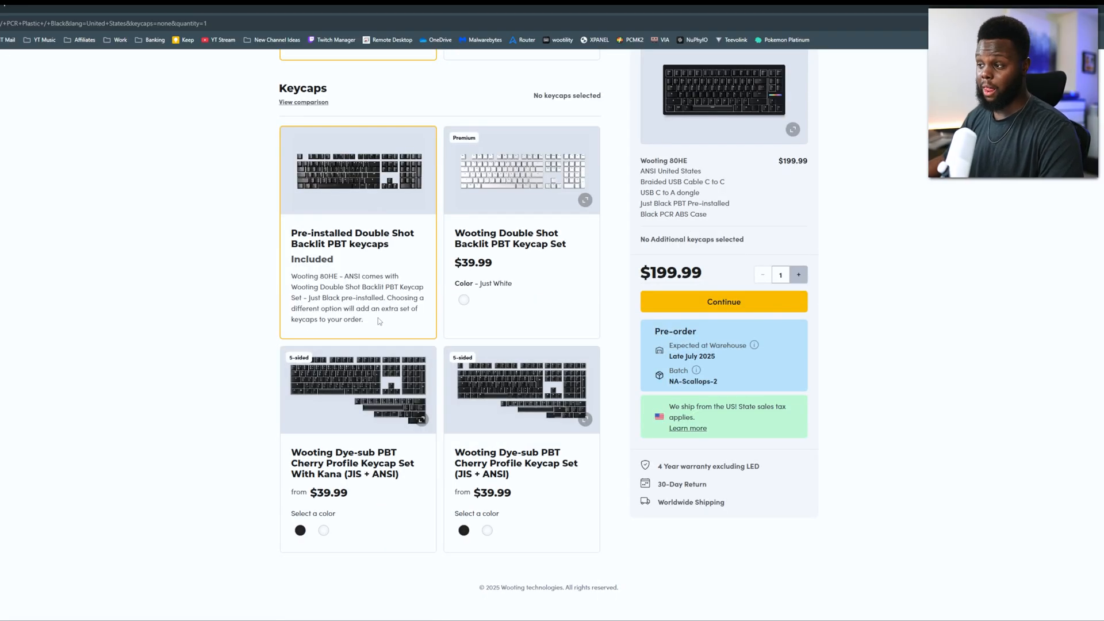
{"action": "mouse_move", "coordinate": [371, 320]}
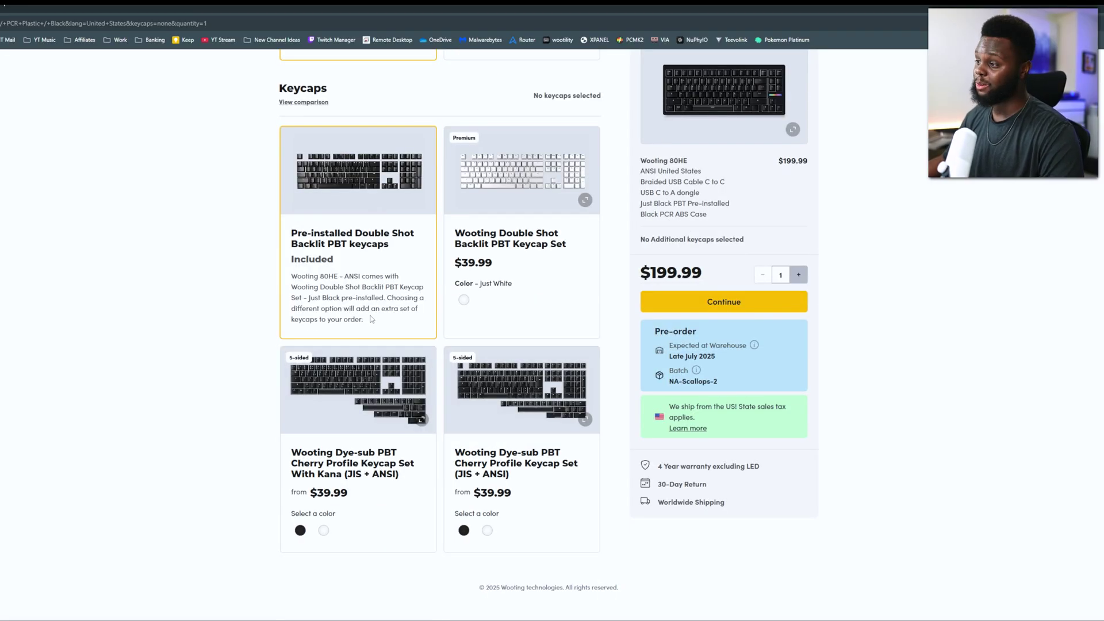
{"action": "scroll", "scroll_direction": "up", "scroll_amount": 3}
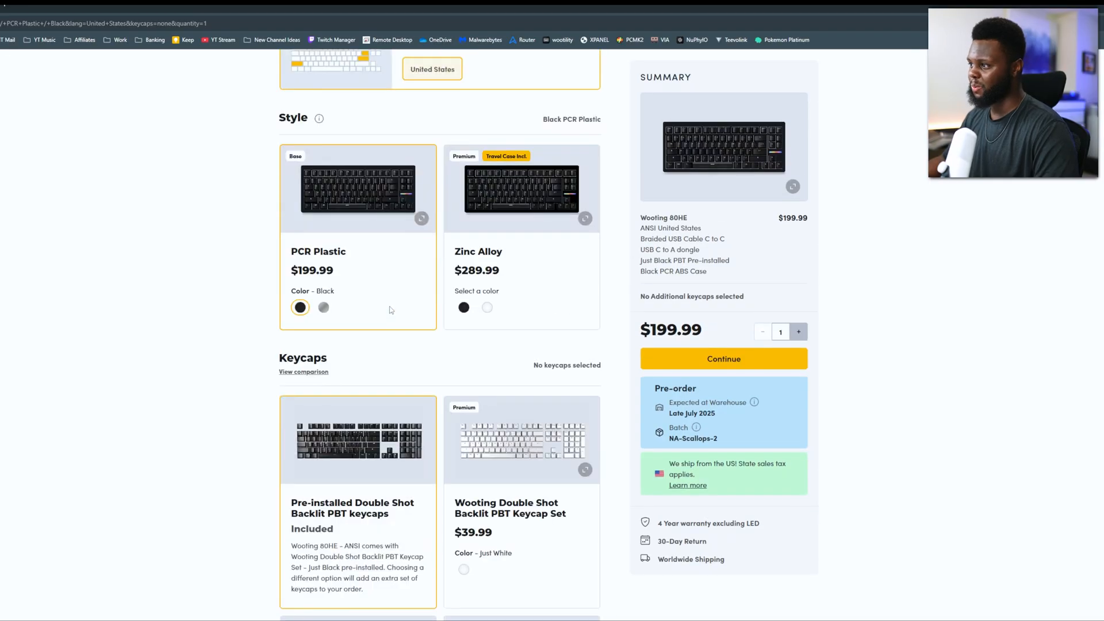
{"action": "scroll", "scroll_direction": "down", "scroll_amount": 3}
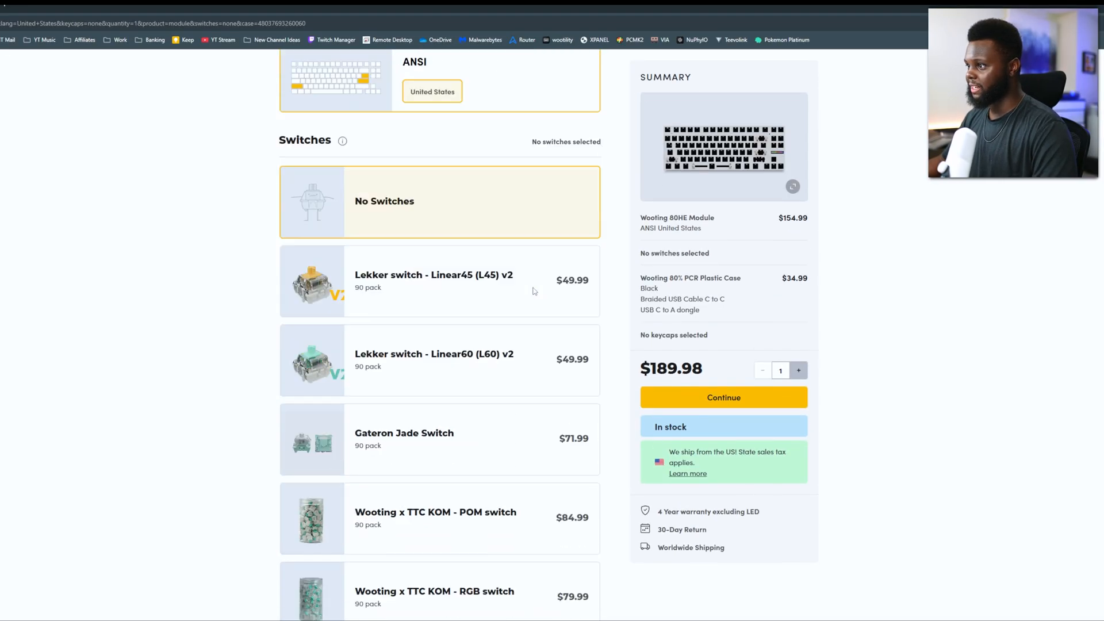
Step: Choose the Gateron Jade switches instead of the Linear45 Lekker pack
{"action": "left_click", "coordinate": [434, 275]}
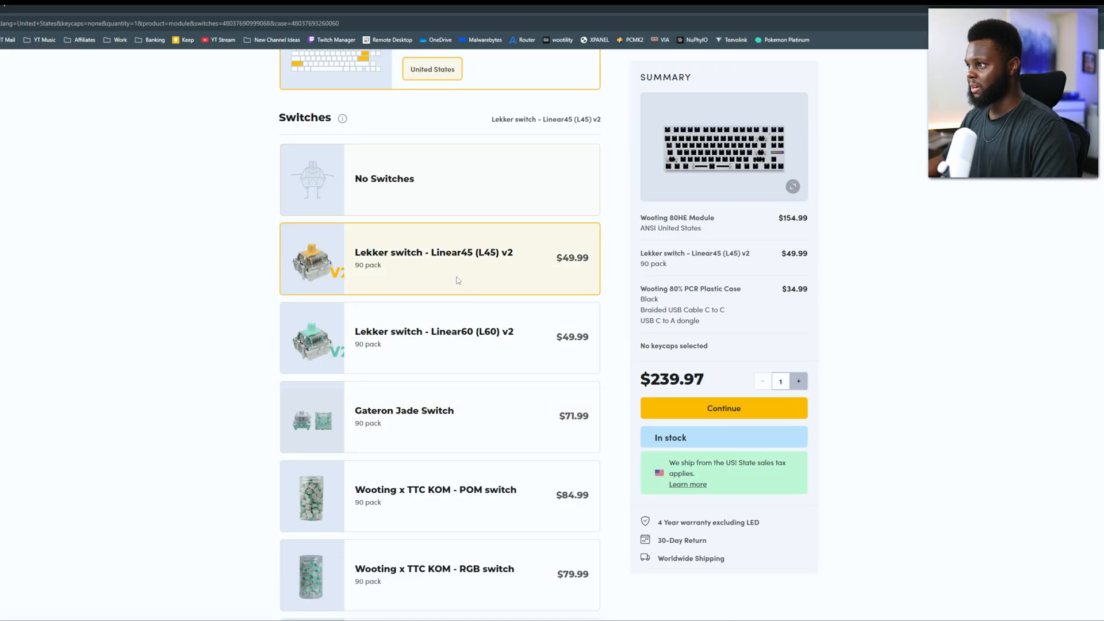
{"action": "scroll", "scroll_direction": "down", "scroll_amount": 3}
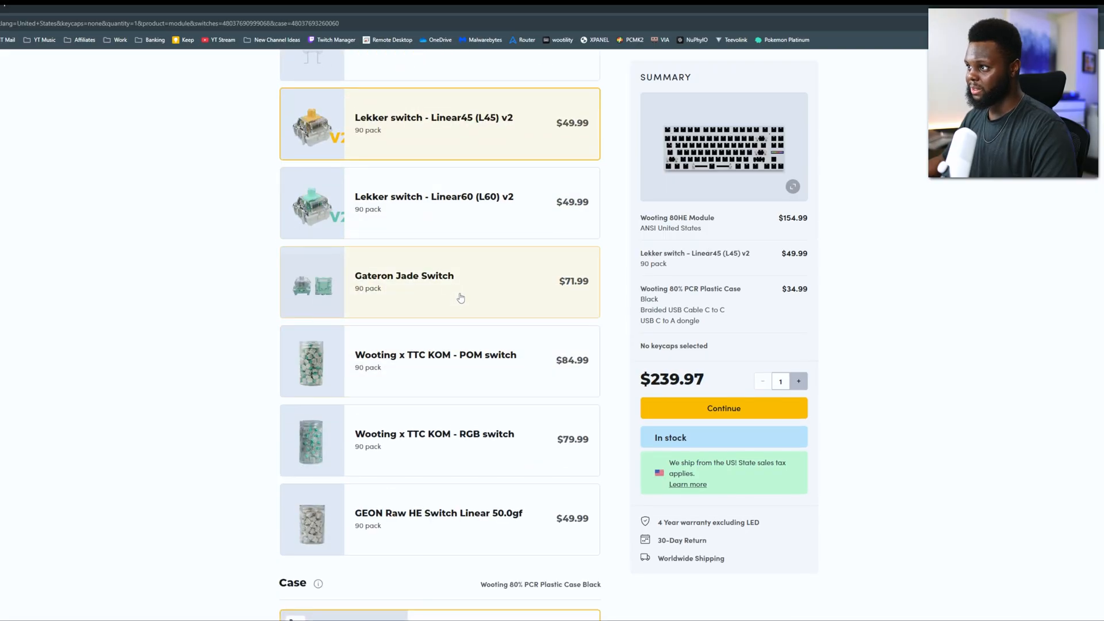
{"action": "left_click", "coordinate": [441, 282]}
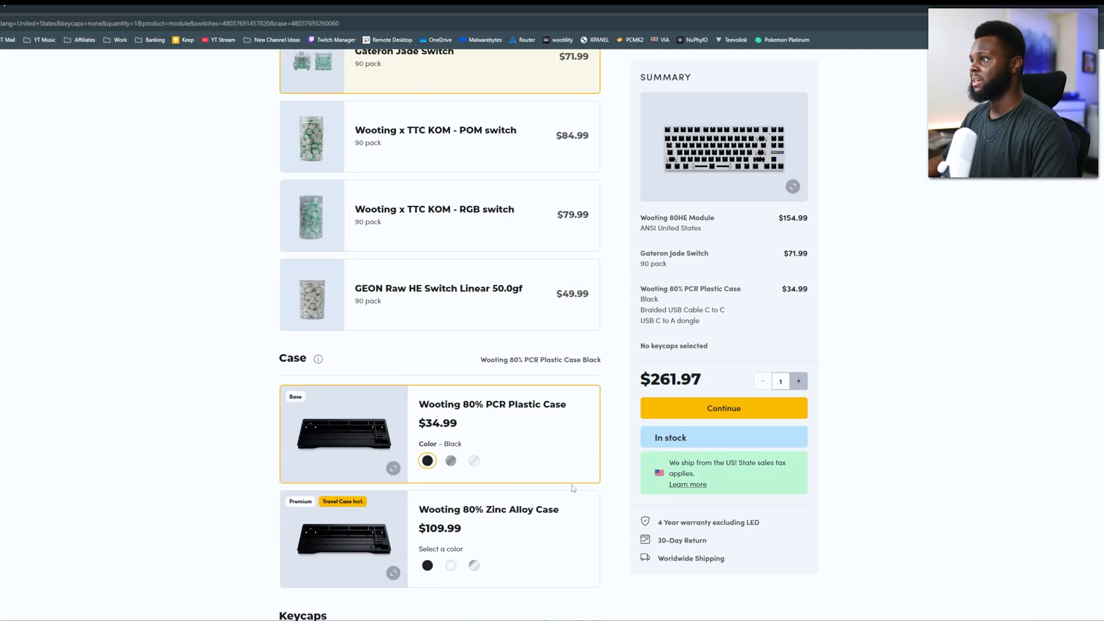
{"action": "scroll", "scroll_direction": "down", "scroll_amount": 3}
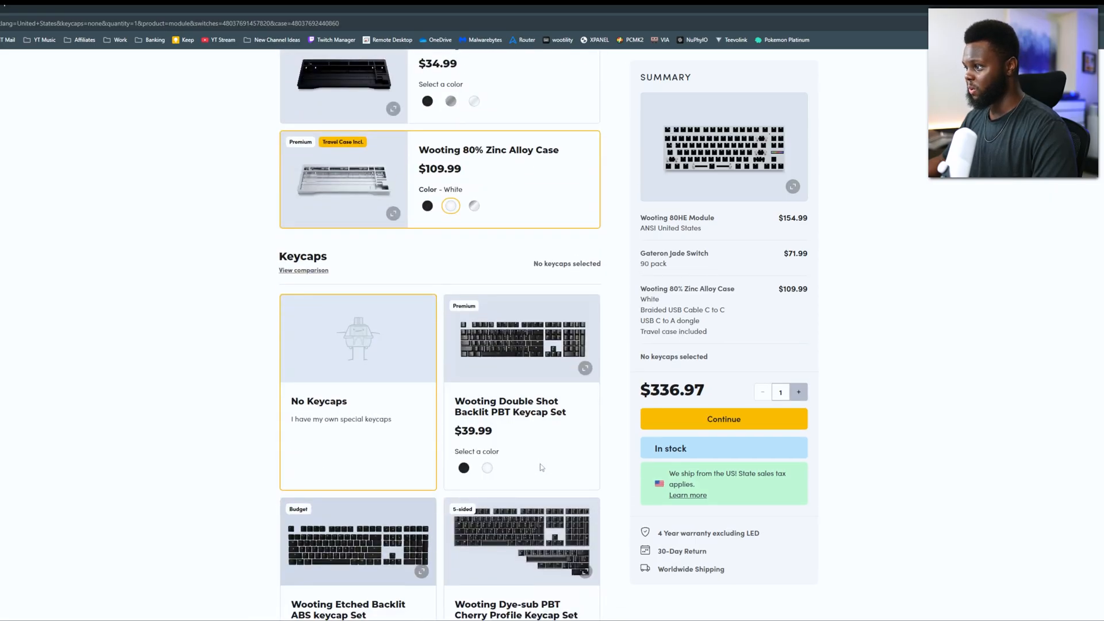
Step: Add the Double Shot Backlit PBT keycap set in white, bringing the total to $376.96
{"action": "left_click", "coordinate": [463, 468]}
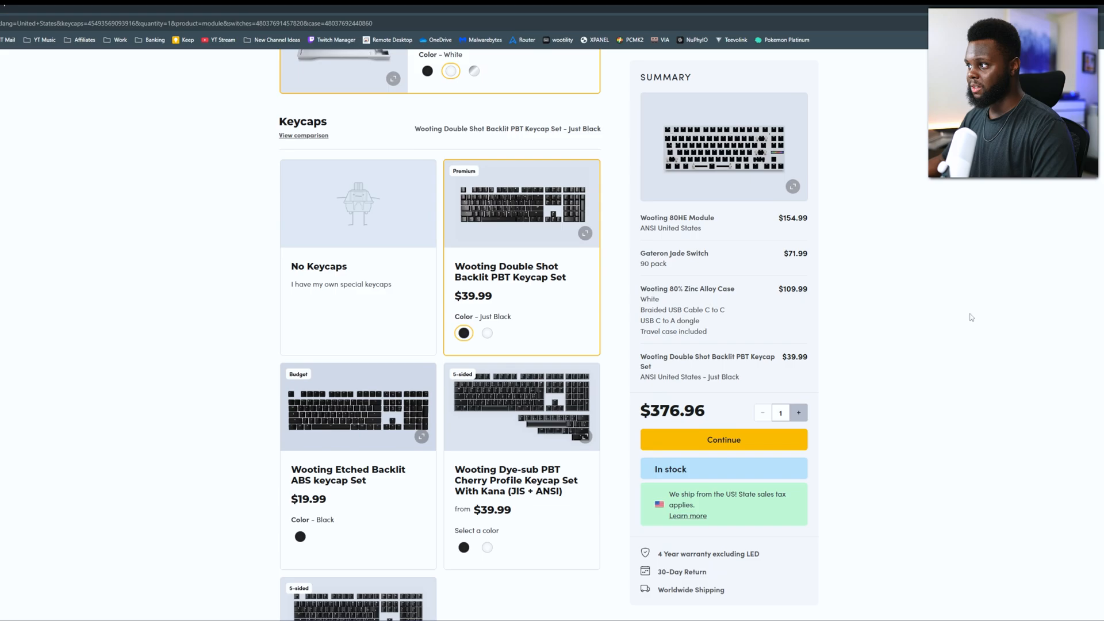
{"action": "mouse_move", "coordinate": [894, 315]}
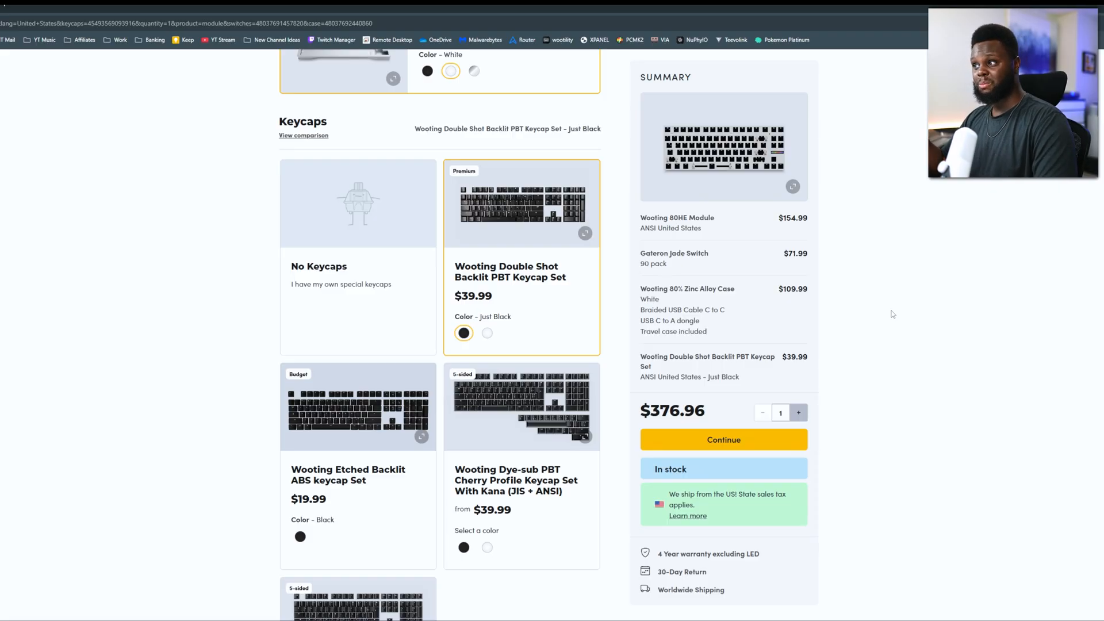
{"action": "left_click", "coordinate": [487, 334]}
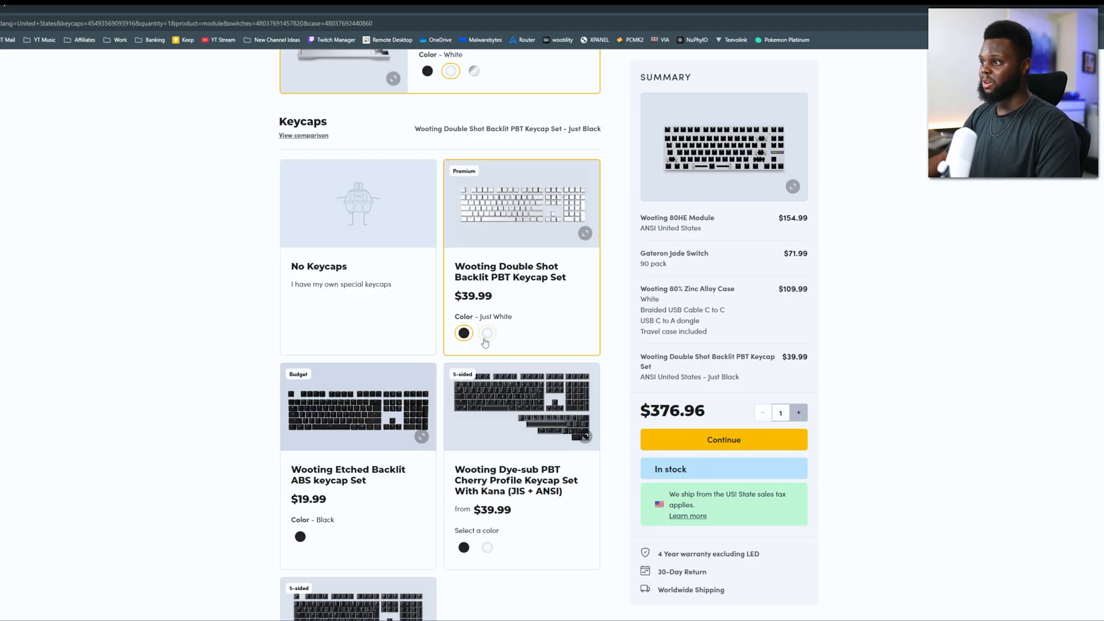
{"action": "left_click", "coordinate": [486, 332]}
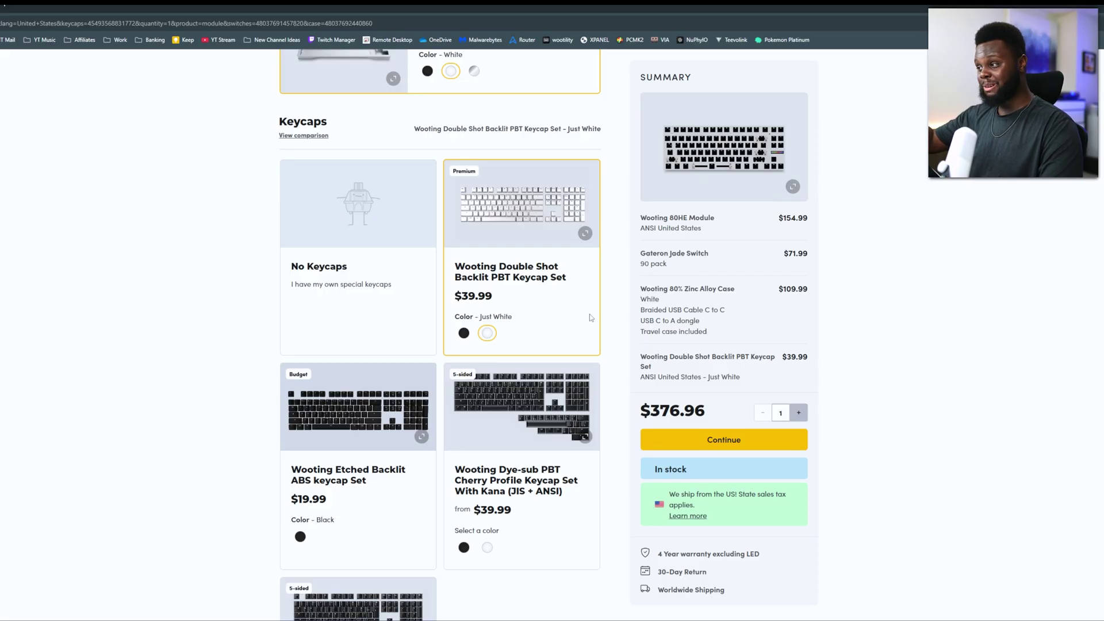
{"action": "scroll", "scroll_direction": "up", "scroll_amount": 3}
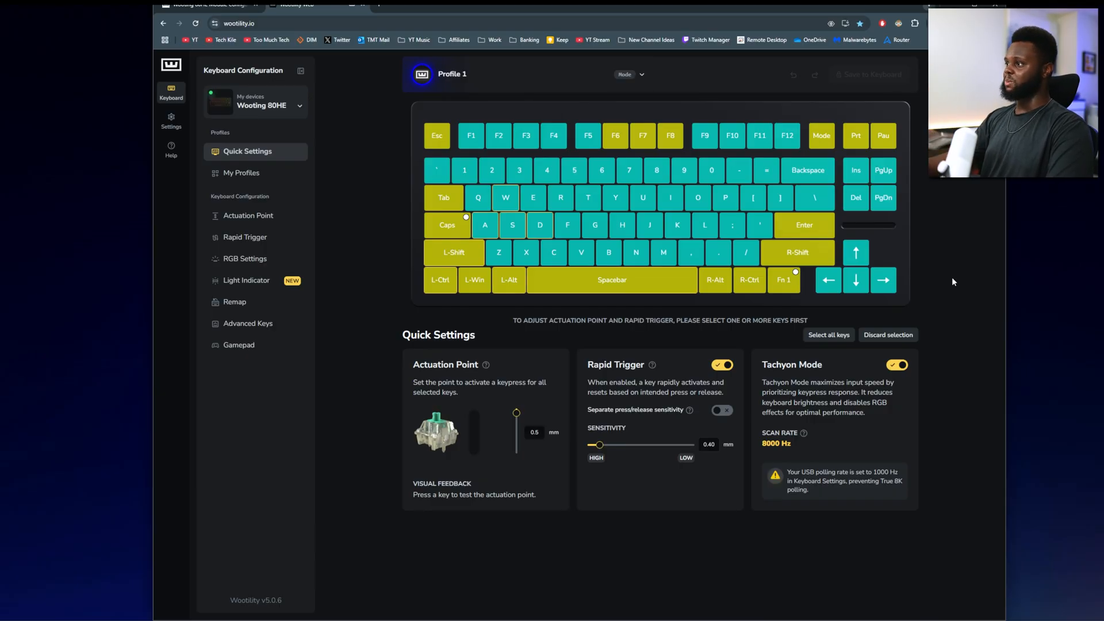
{"action": "mouse_move", "coordinate": [850, 405]}
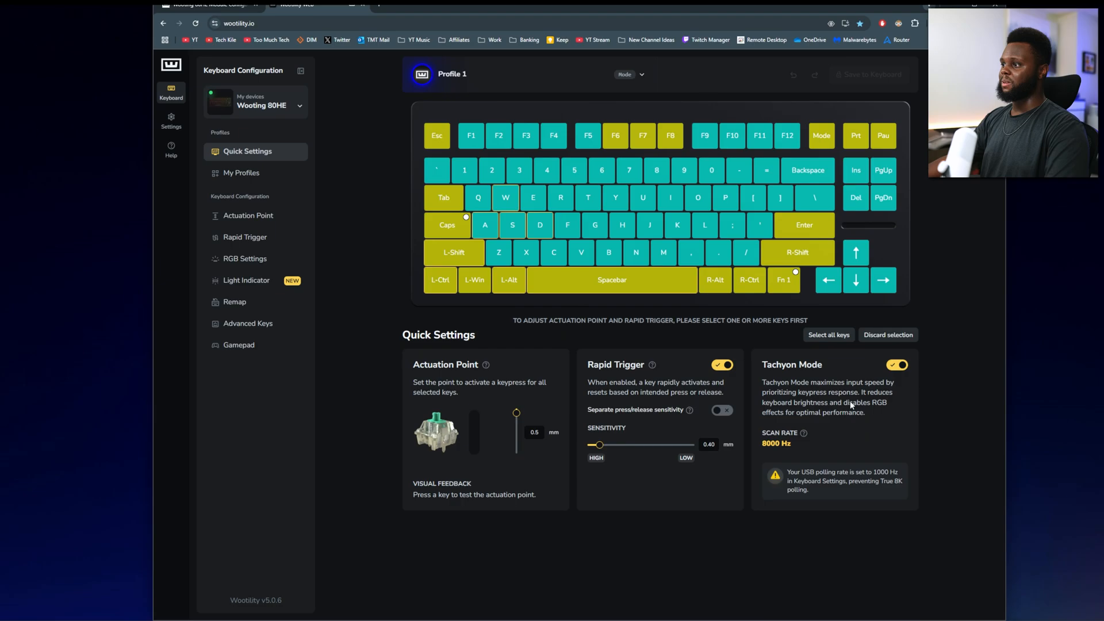
{"action": "mouse_move", "coordinate": [895, 378]}
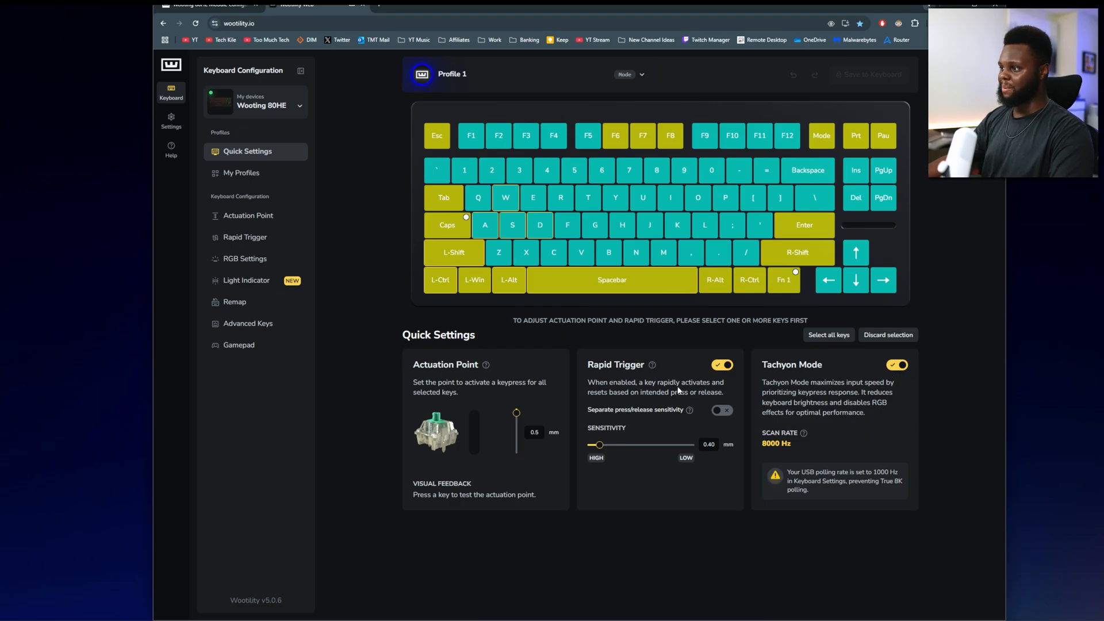
Step: Show the Actuation Point page with eight keys set to 0.5 mm
{"action": "left_click", "coordinate": [249, 215]}
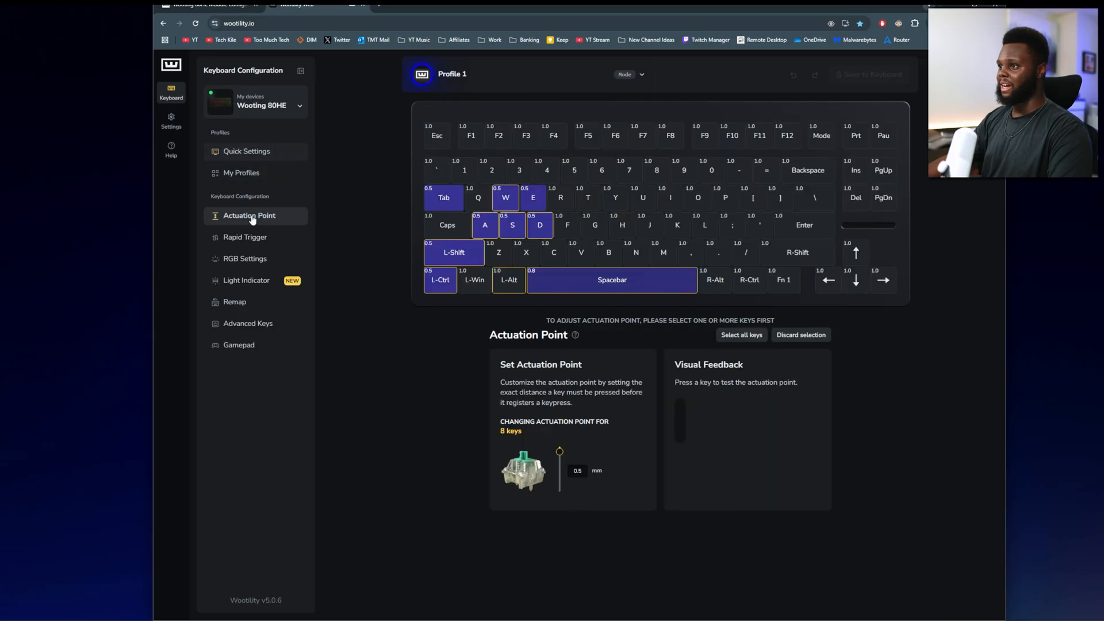
{"action": "mouse_move", "coordinate": [494, 325]}
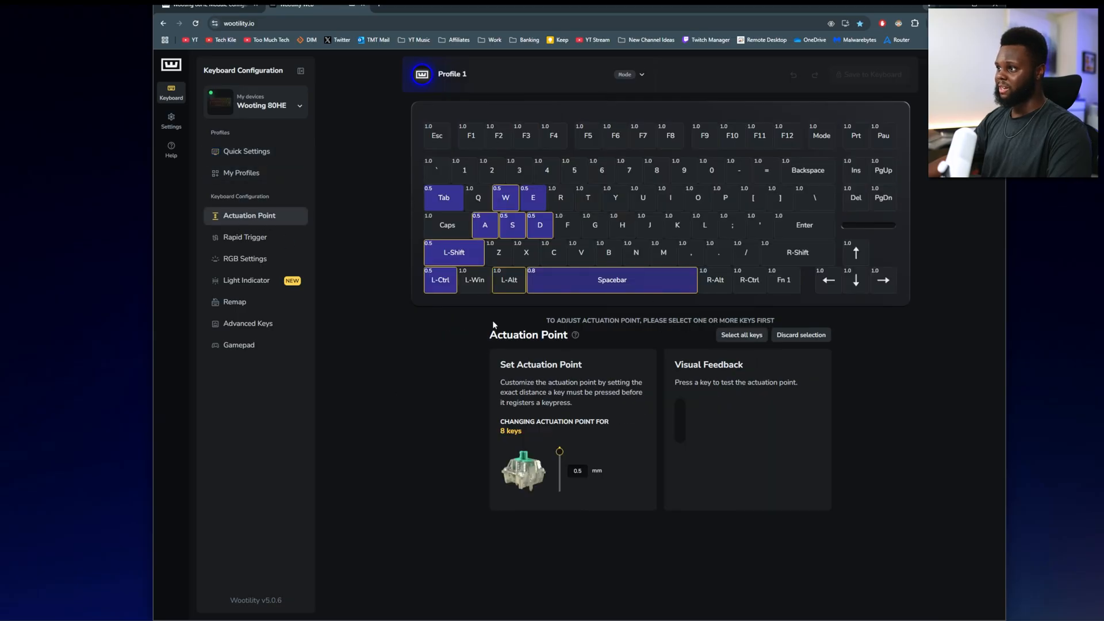
{"action": "mouse_move", "coordinate": [407, 275]}
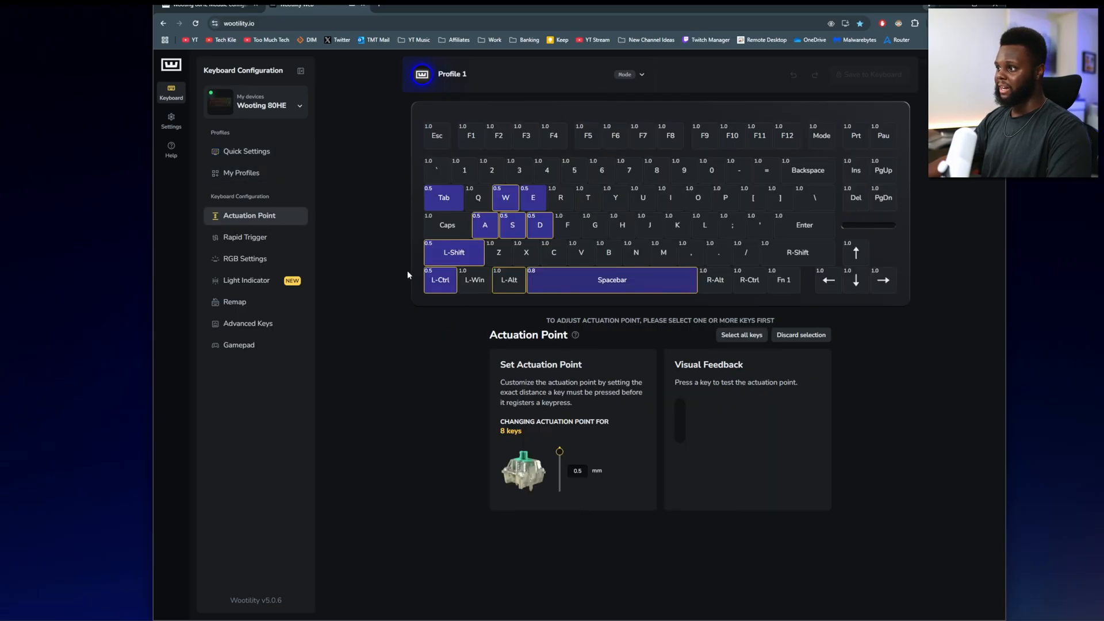
{"action": "mouse_move", "coordinate": [799, 401]}
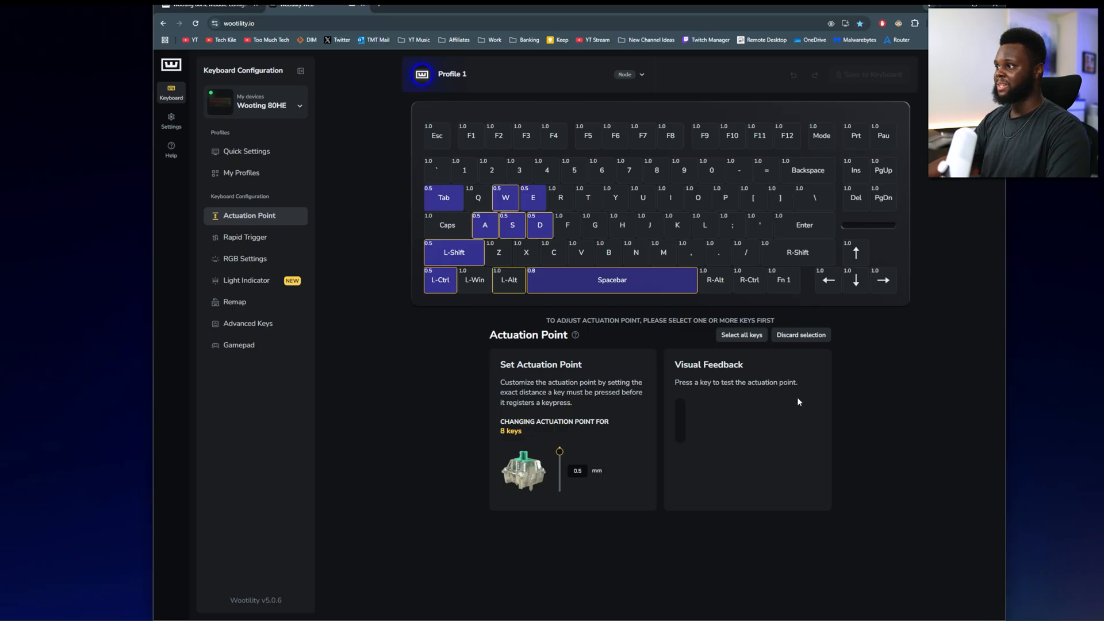
Step: Show the Rapid Trigger page with eight keys enabled at 0.40 mm sensitivity
{"action": "left_click", "coordinate": [245, 237]}
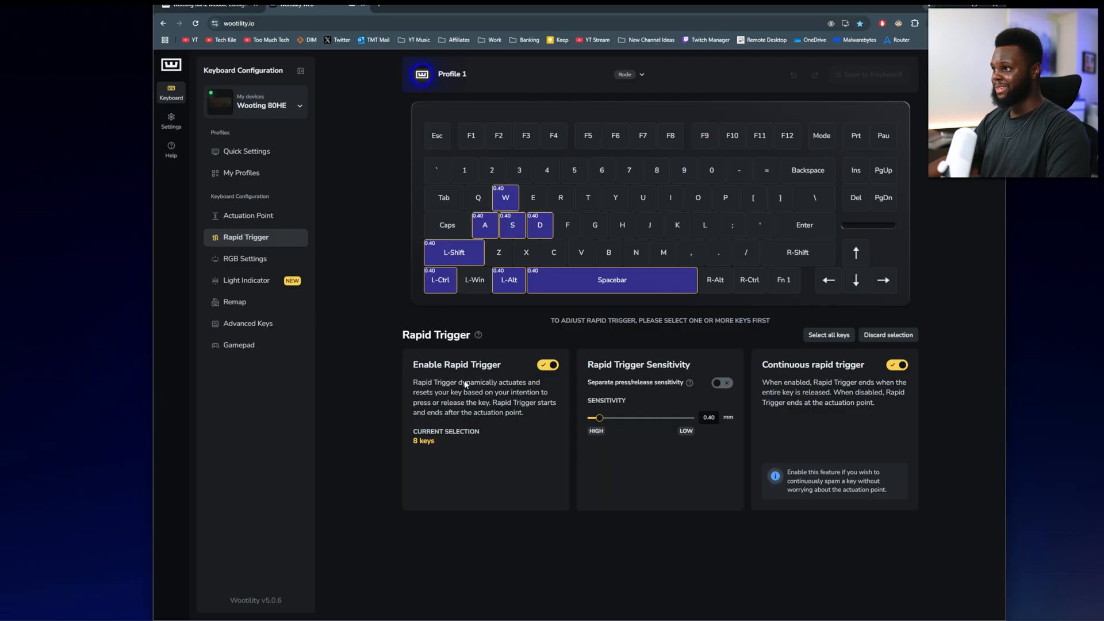
{"action": "mouse_move", "coordinate": [859, 401]}
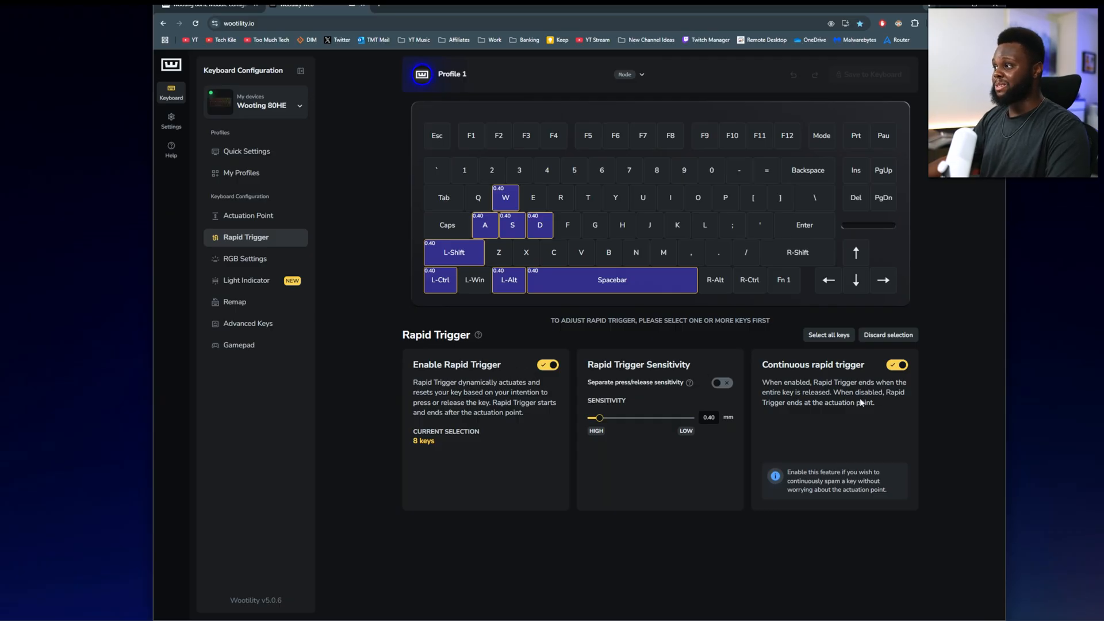
{"action": "mouse_move", "coordinate": [849, 413]}
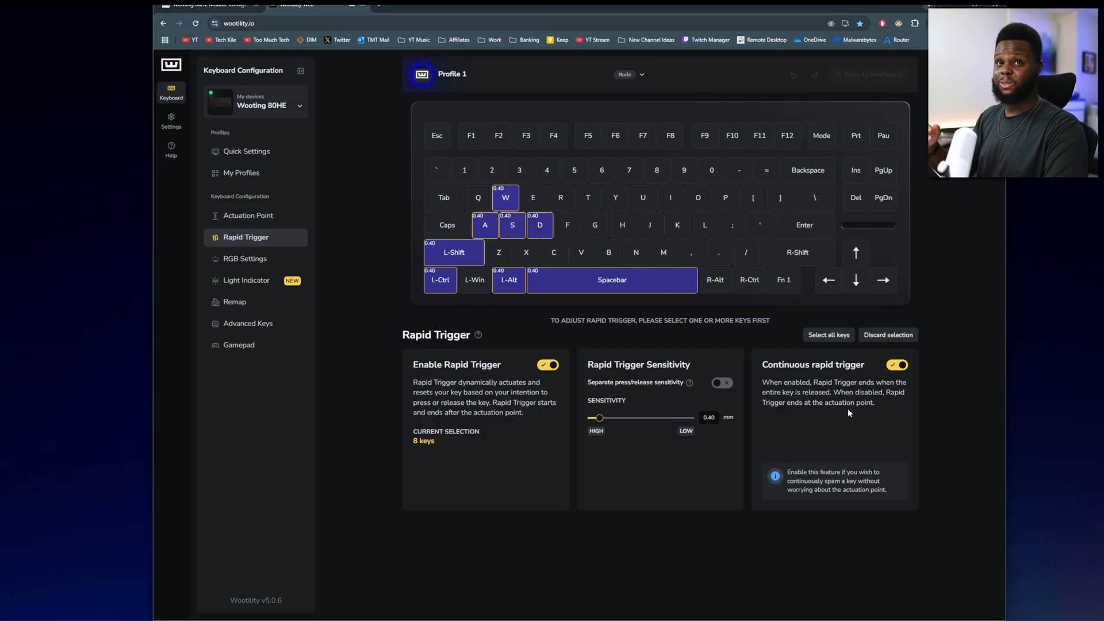
{"action": "mouse_move", "coordinate": [243, 259]}
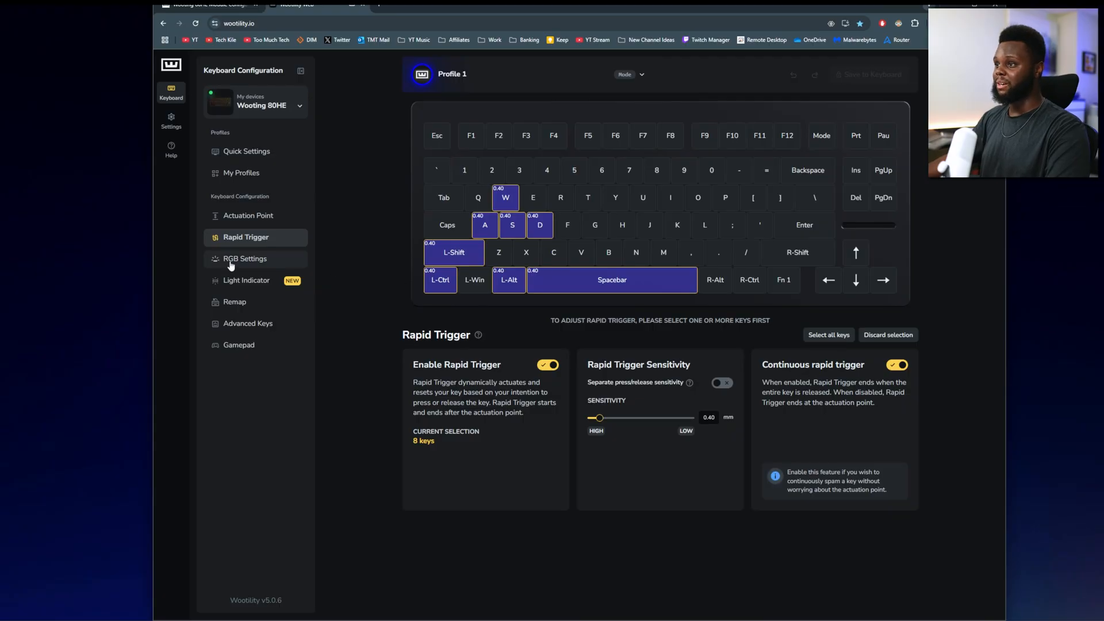
{"action": "mouse_move", "coordinate": [368, 269]}
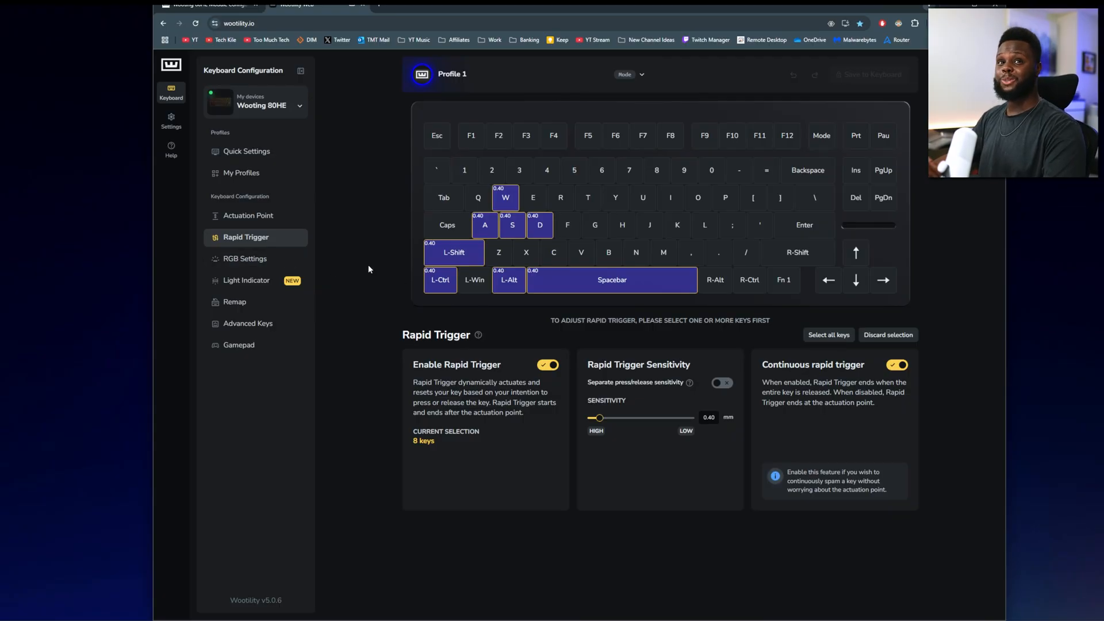
{"action": "mouse_move", "coordinate": [373, 274]}
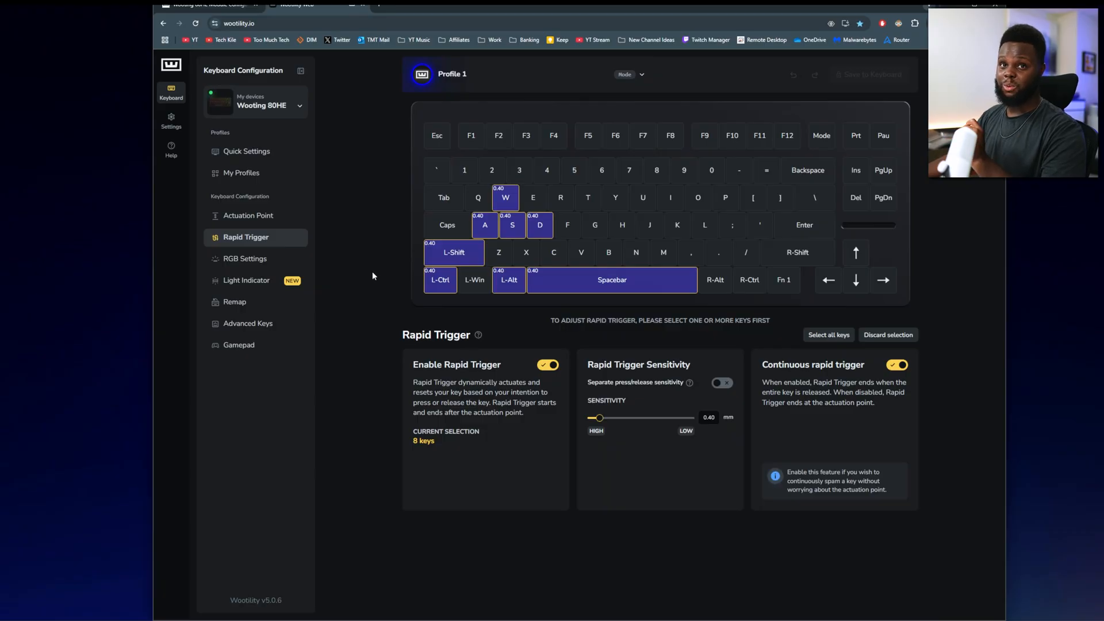
Step: Show the RGB Settings page with 70% brightness and a wave effect
{"action": "left_click", "coordinate": [245, 259]}
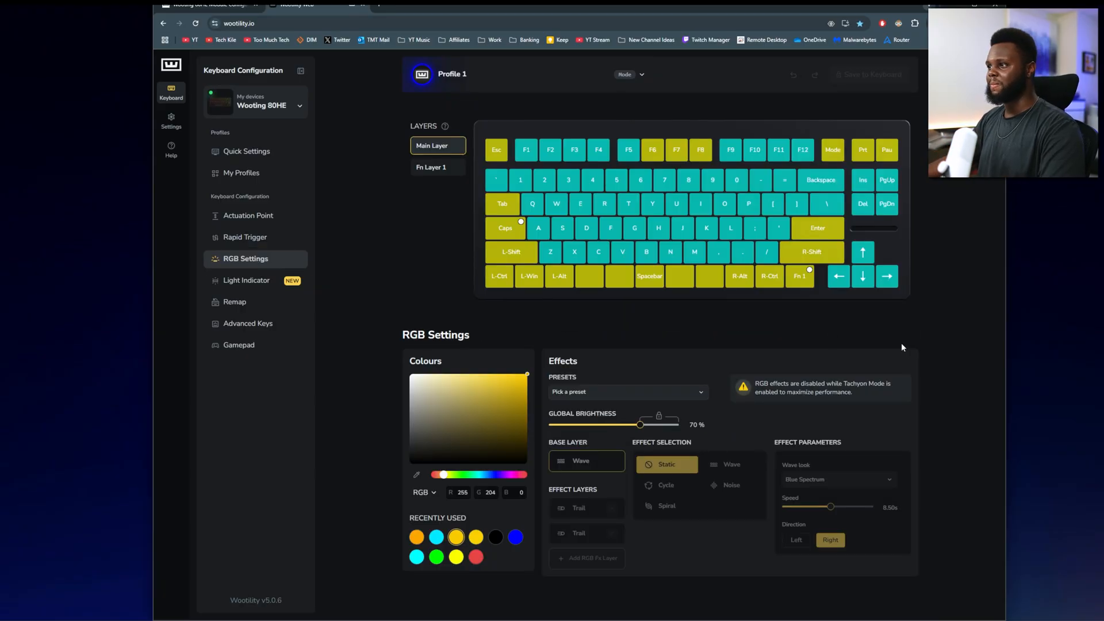
{"action": "mouse_move", "coordinate": [629, 338]}
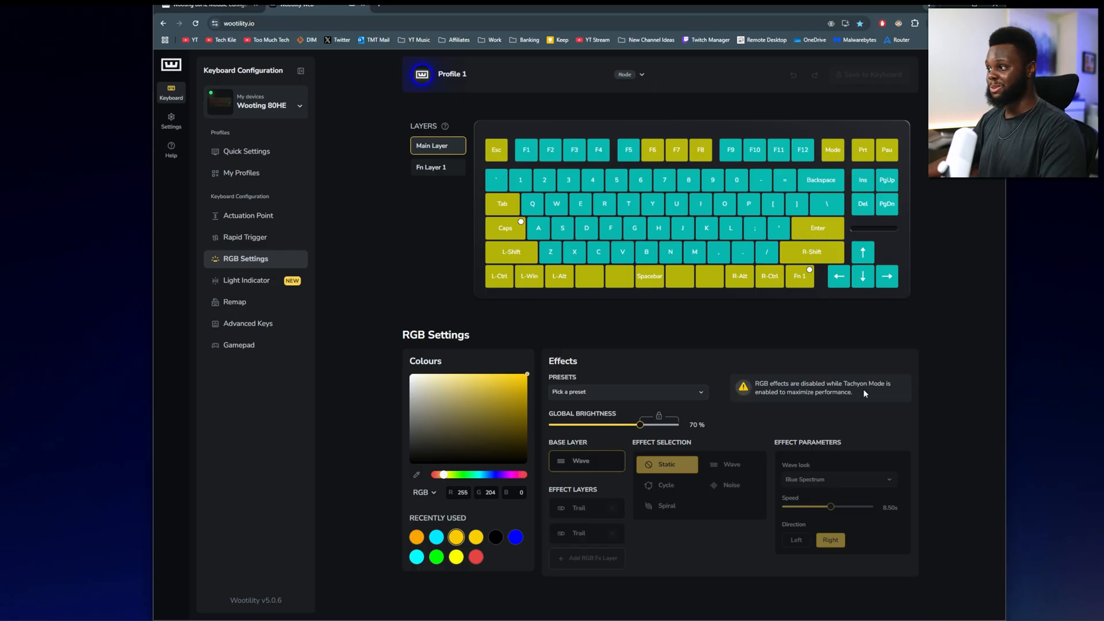
{"action": "mouse_move", "coordinate": [855, 382]}
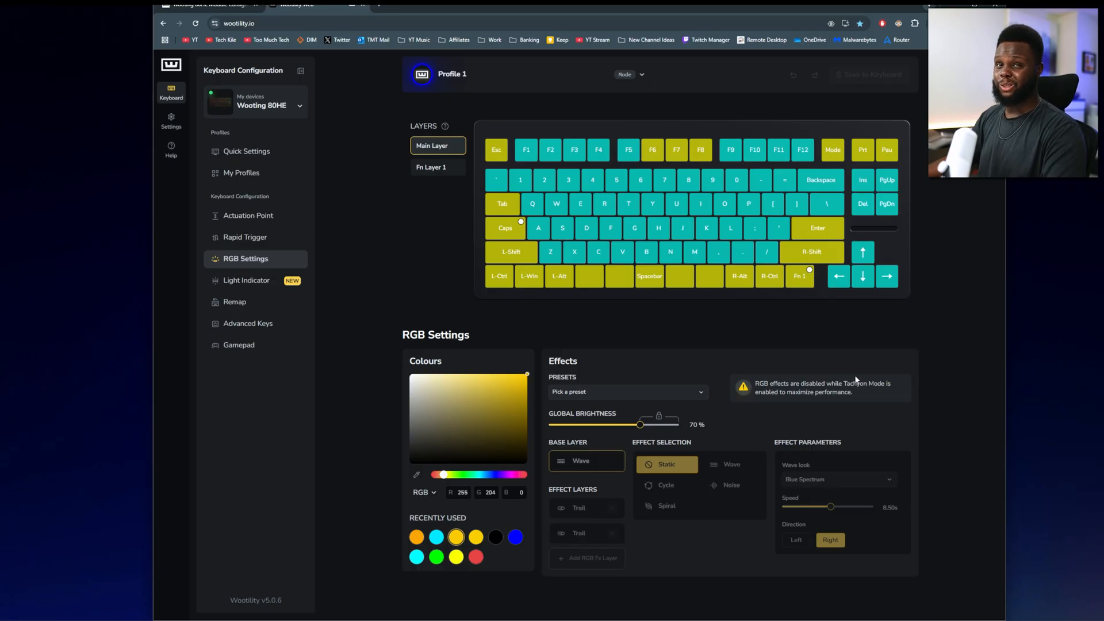
{"action": "mouse_move", "coordinate": [569, 322]}
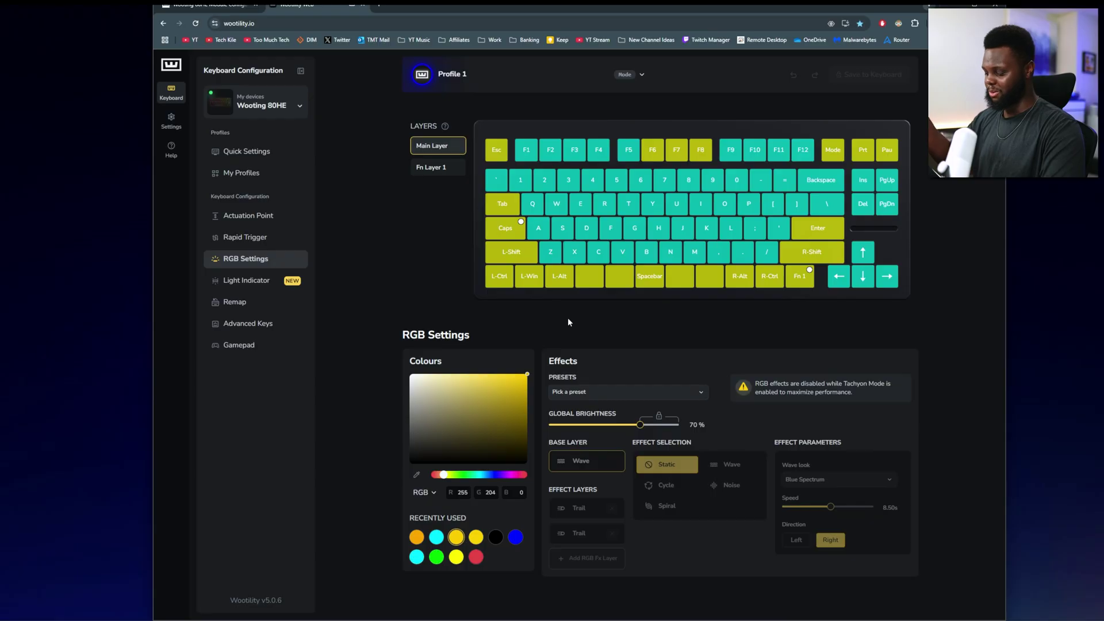
Step: Show the Light Indicator page with Solid and Typing Speed Meter effects active
{"action": "left_click", "coordinate": [247, 280]}
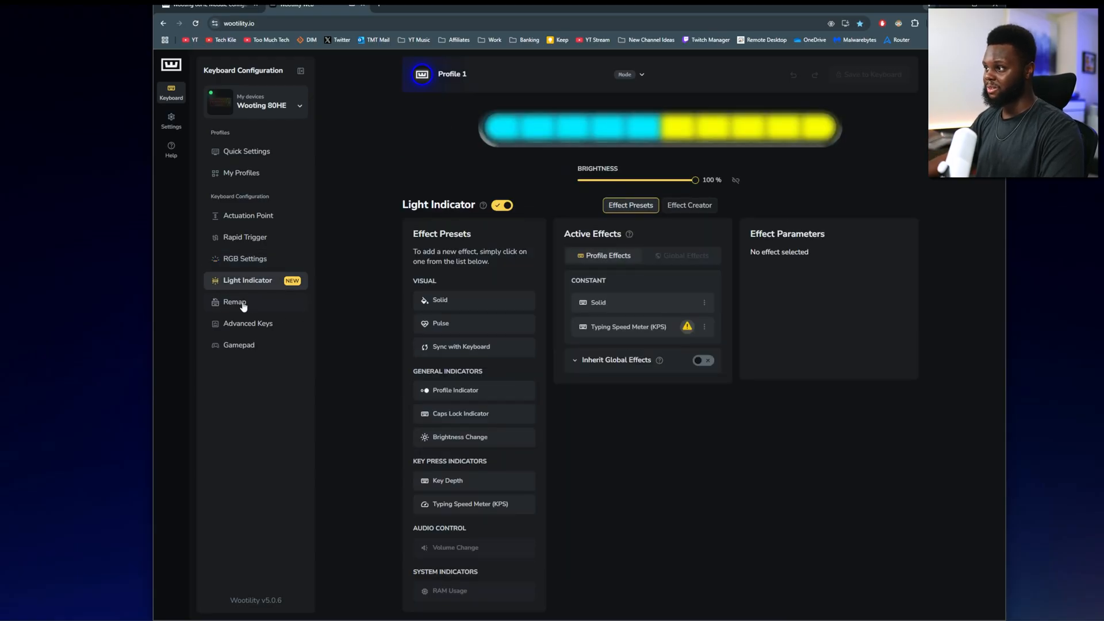
{"action": "mouse_move", "coordinate": [689, 482]}
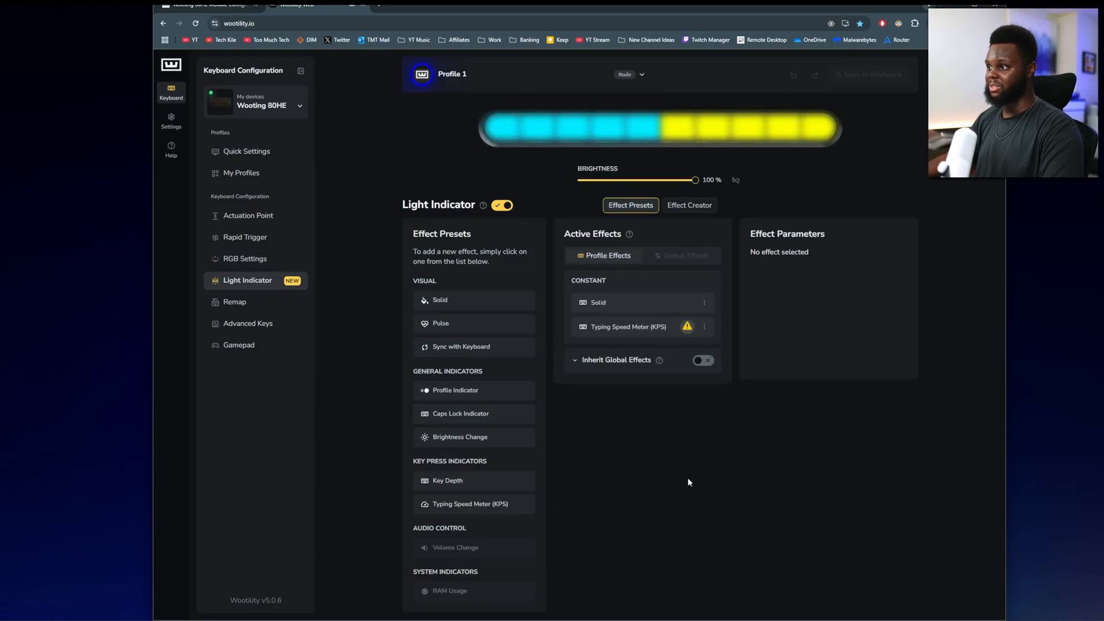
{"action": "mouse_move", "coordinate": [577, 445]}
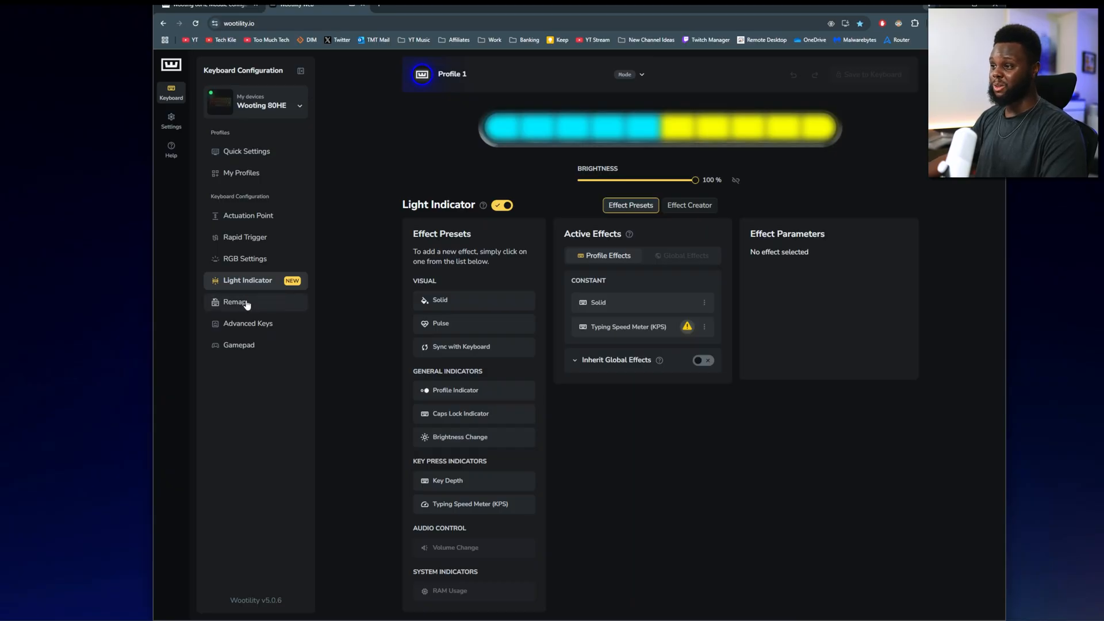
{"action": "mouse_move", "coordinate": [246, 306]}
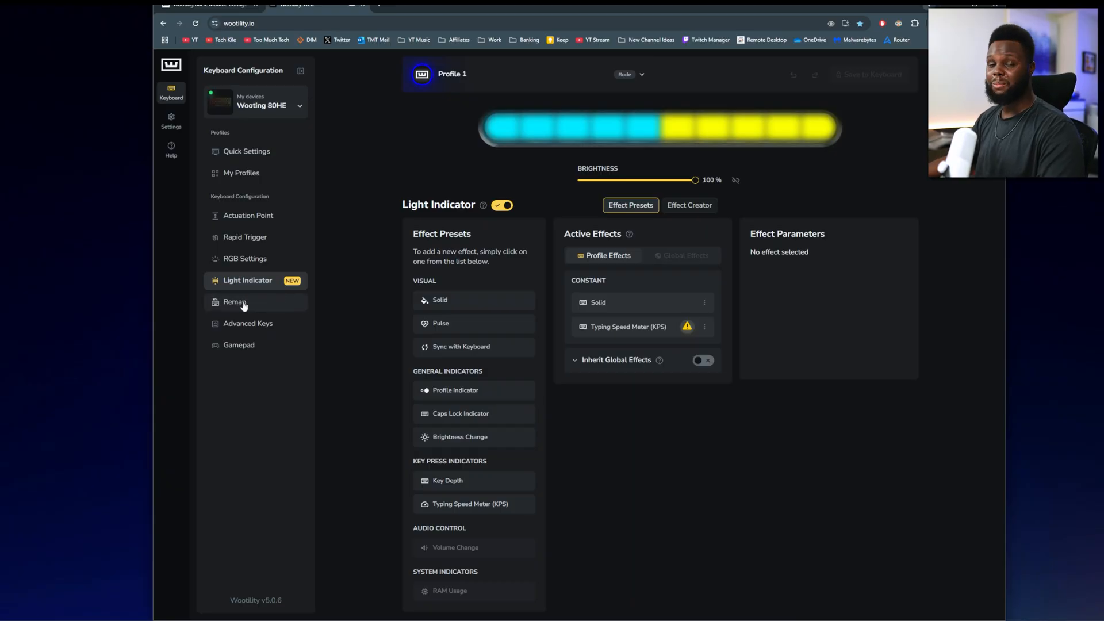